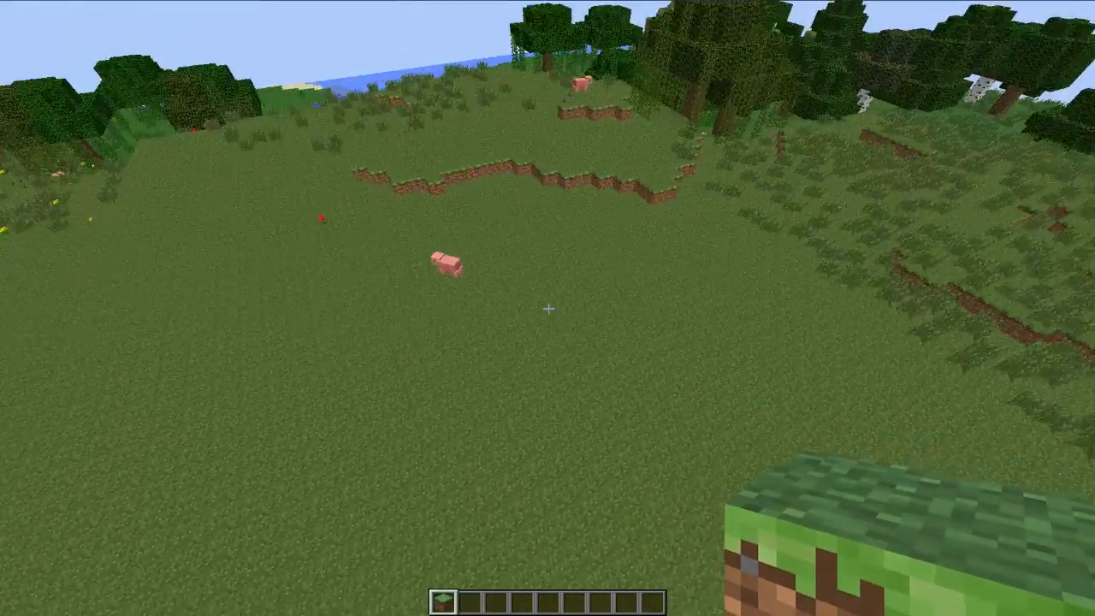
mouse_move(547, 309)
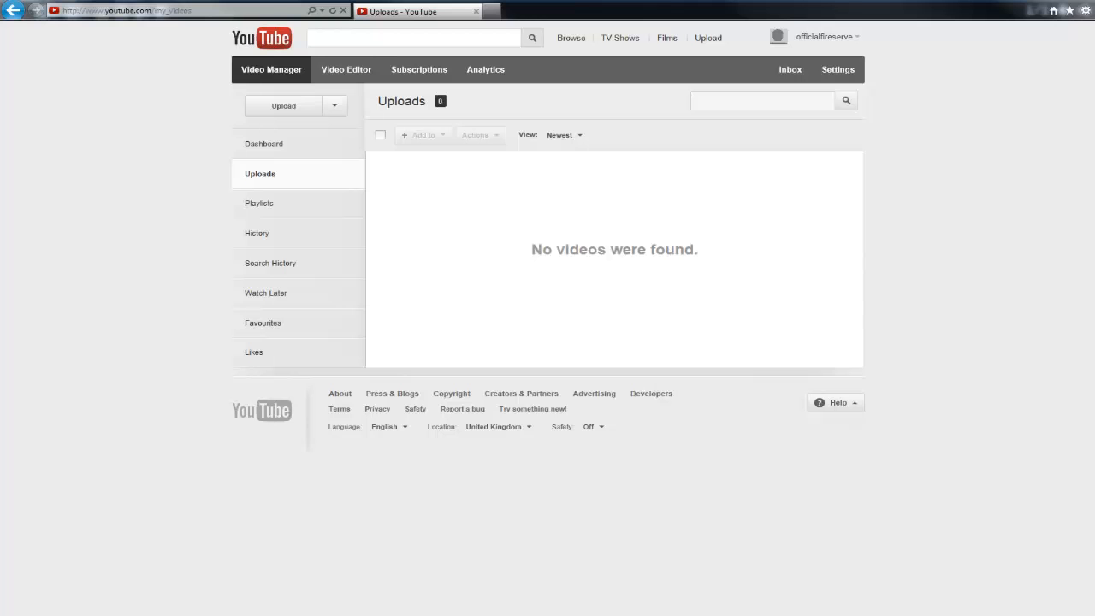
Step: Load login.zomickwik.com/ to reach the Respire Craft Multicraft control panel
click(124, 11)
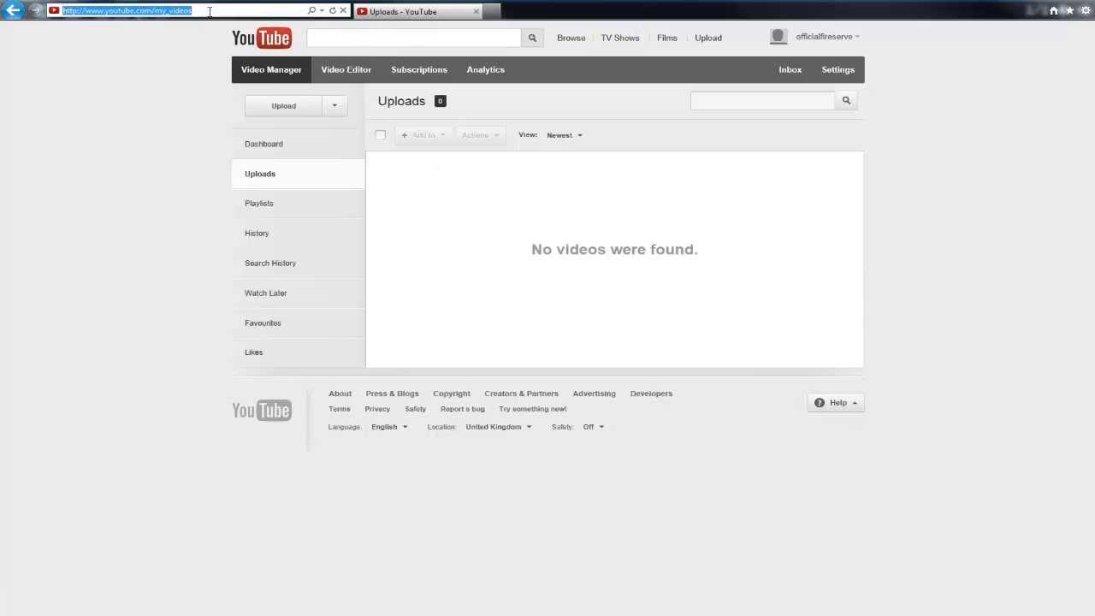
mouse_move(353, 174)
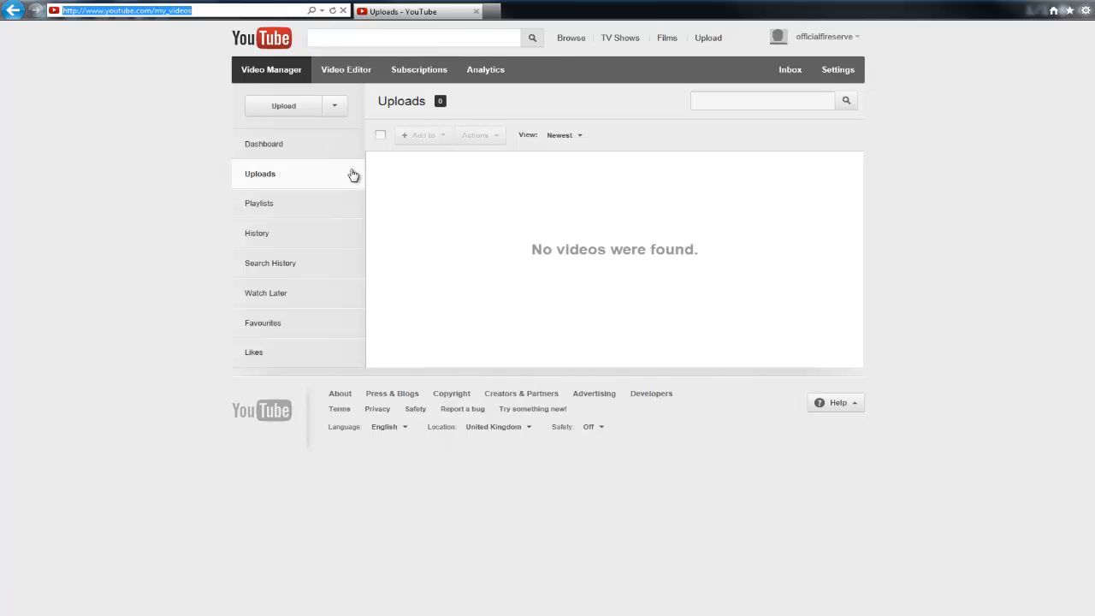
text(login.zomickwik.com/)
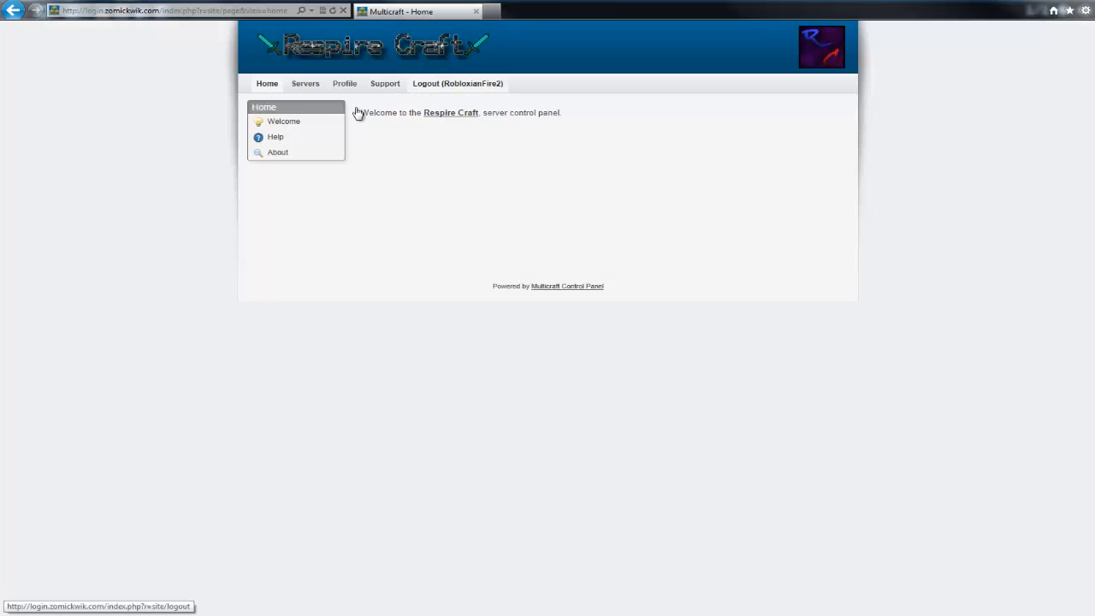
Step: Open FireServe's FTP file access, log in with the password, and enter the plugins folder
click(305, 83)
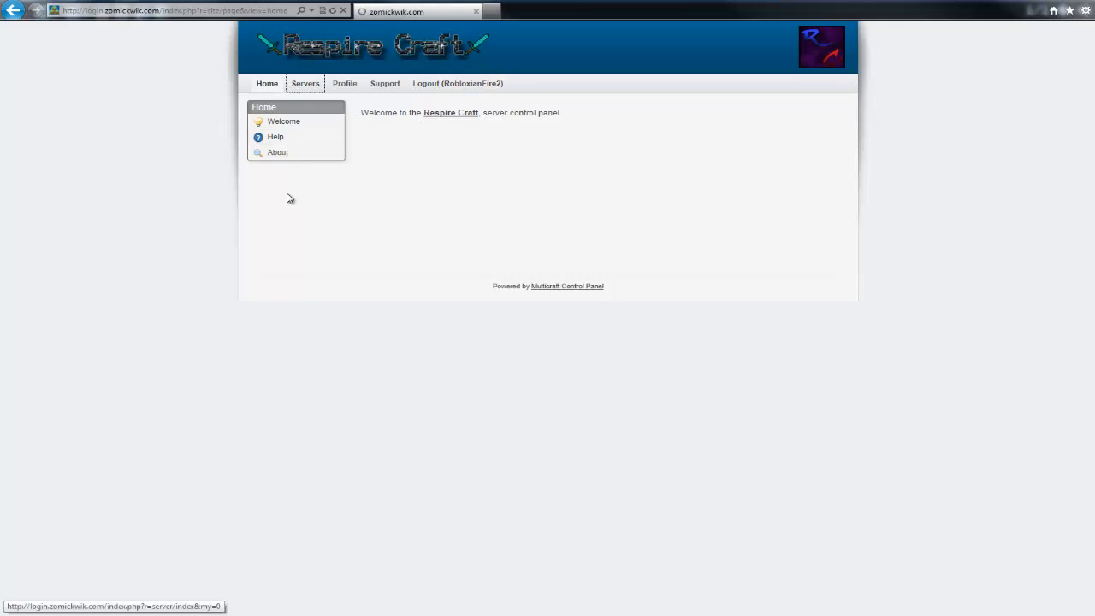
click(306, 83)
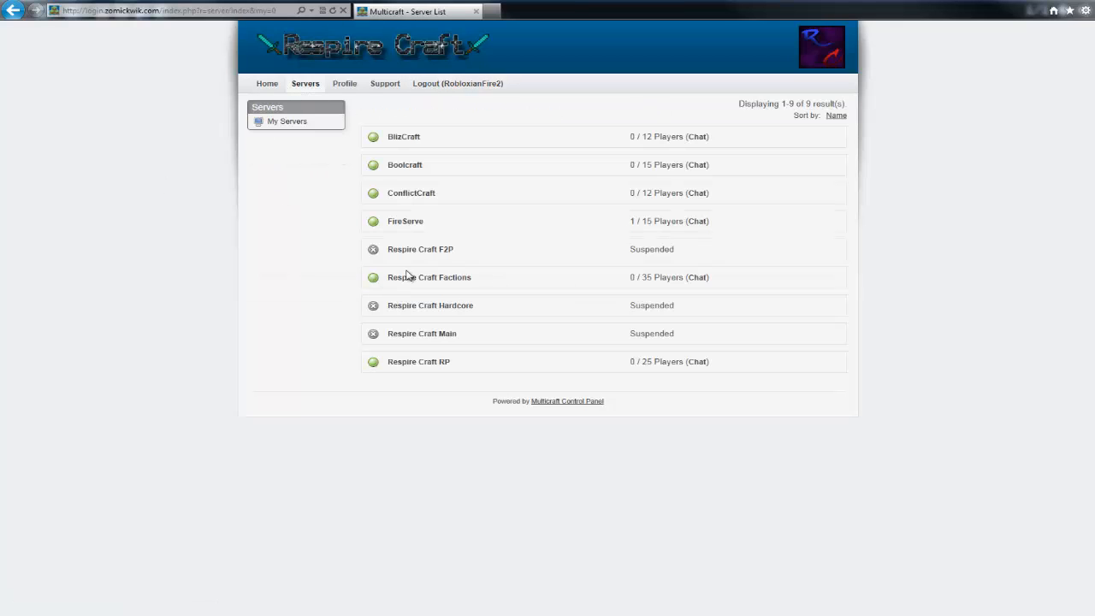
click(406, 221)
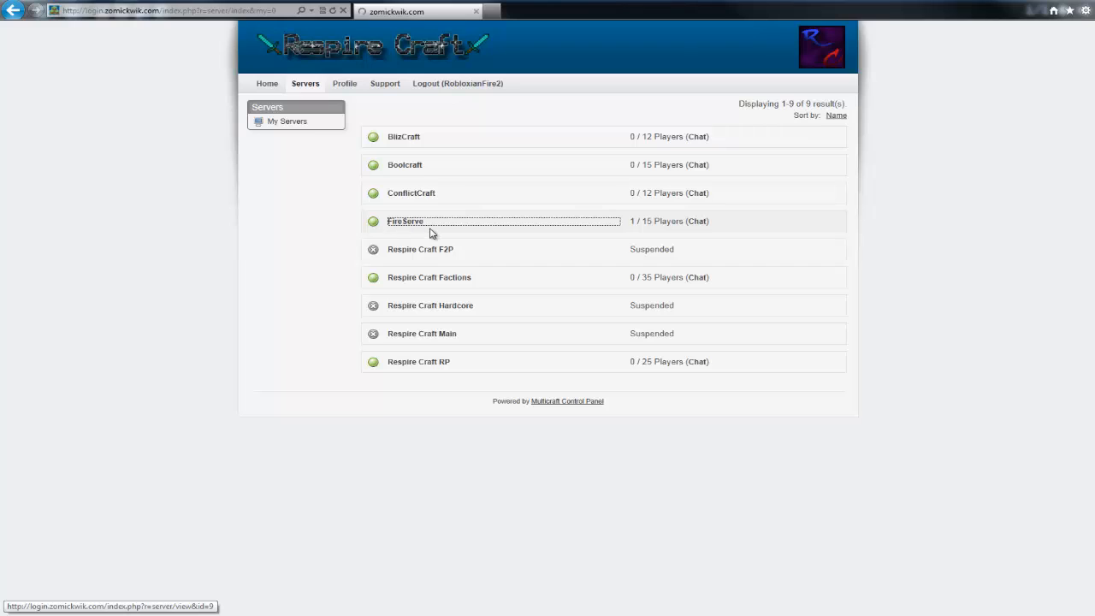
click(405, 221)
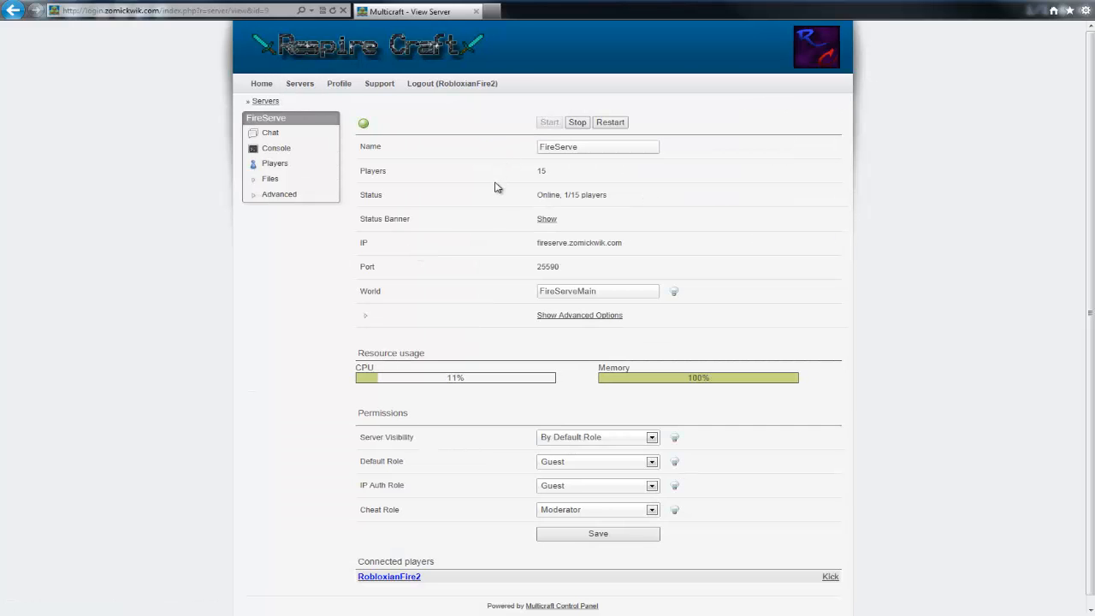
mouse_move(441, 220)
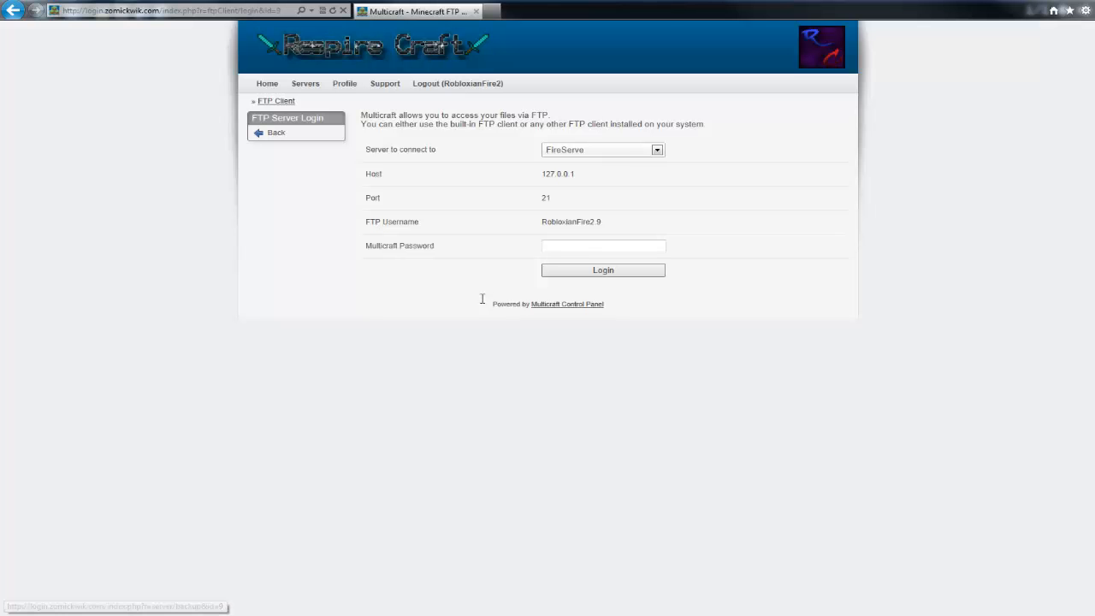
text(•••••)
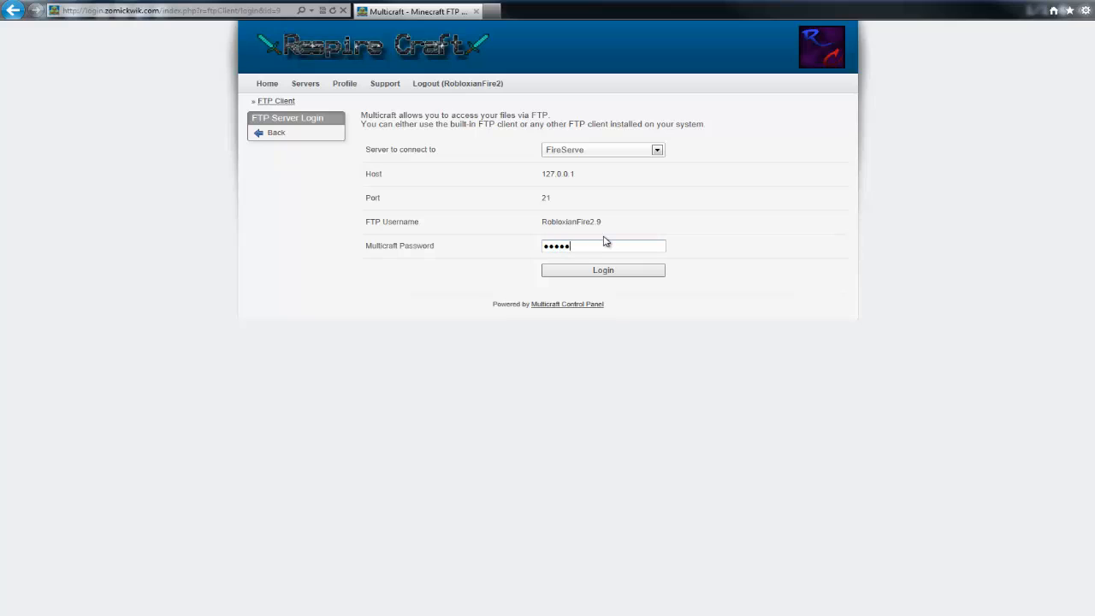
click(603, 270)
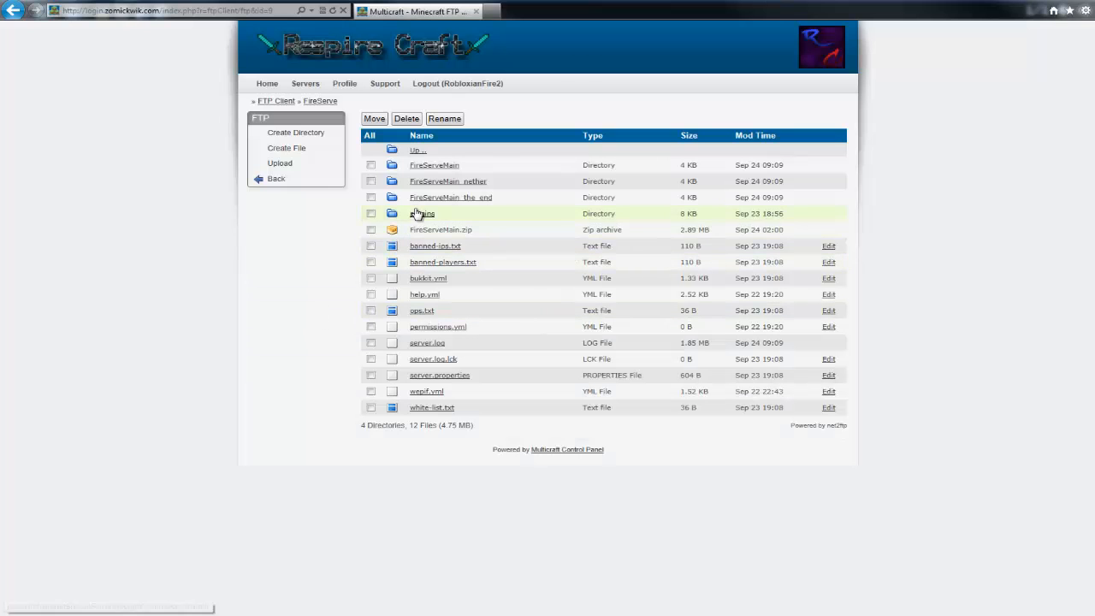
click(422, 213)
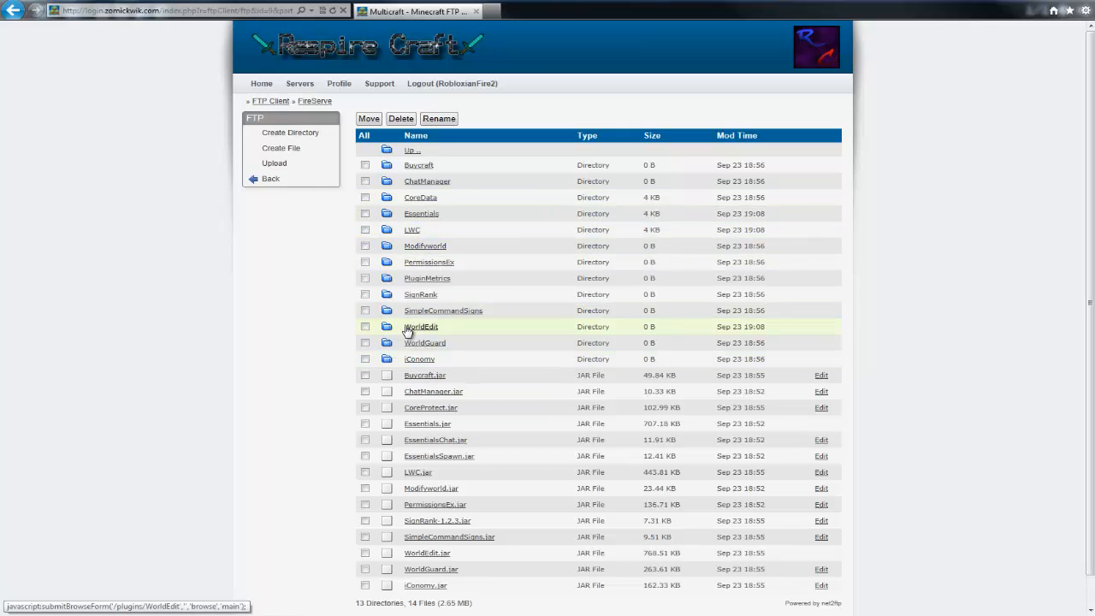
mouse_move(428, 262)
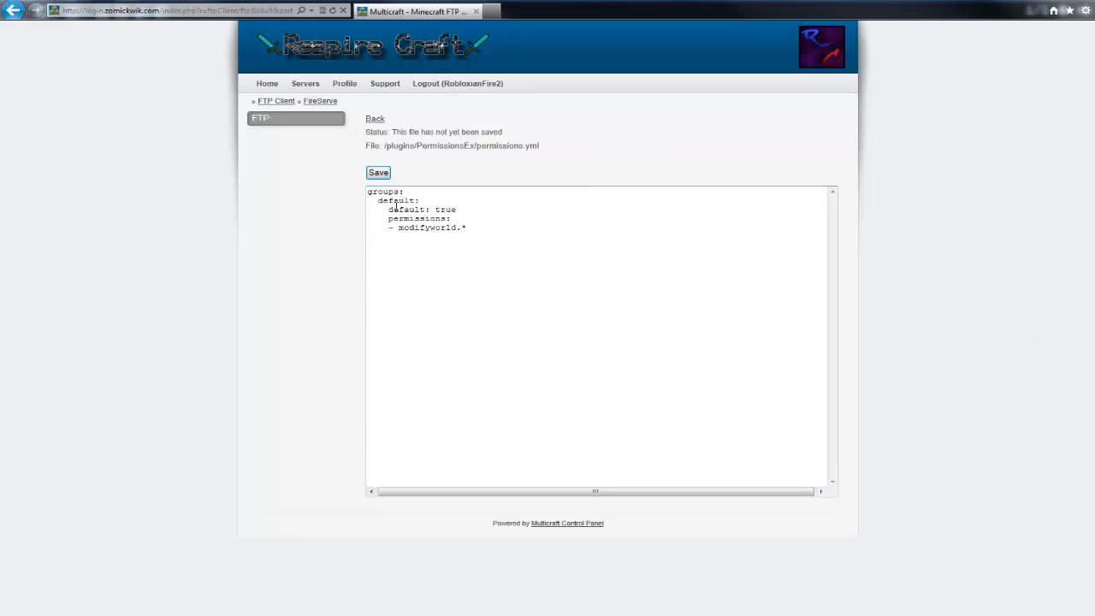
Step: Replace the 'default' group name with 'Member:' and save permissions.yml
double_click(395, 200)
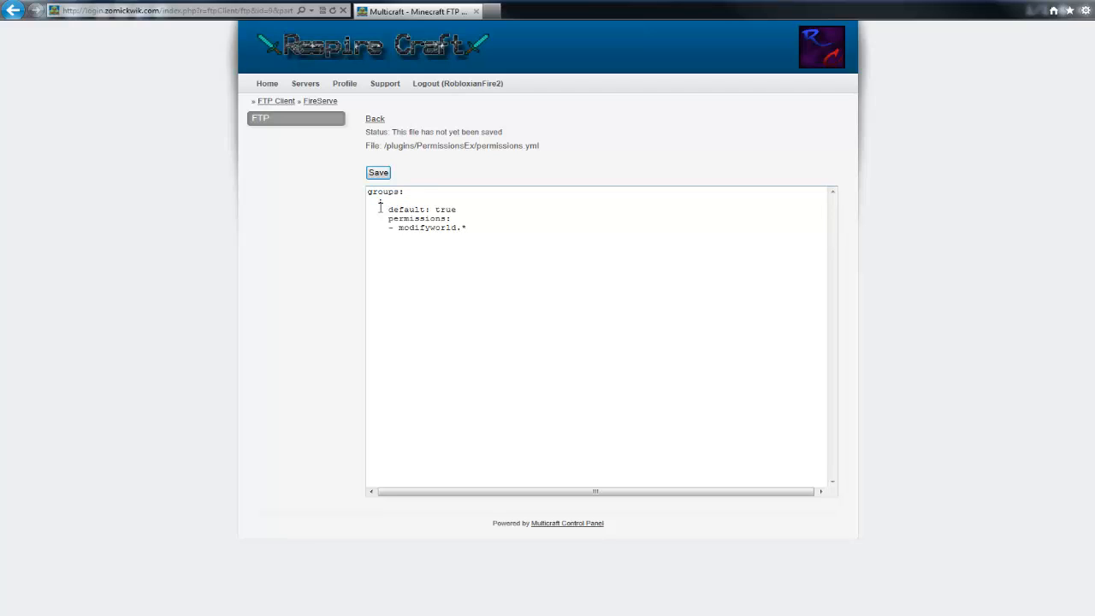
text(Member:)
text(- '*')
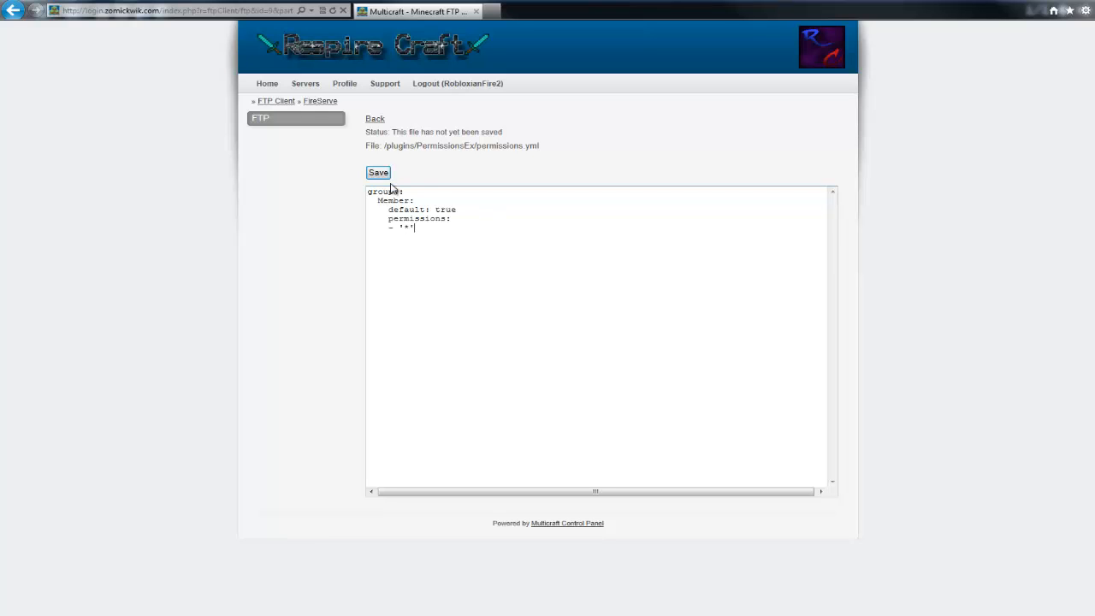
click(379, 172)
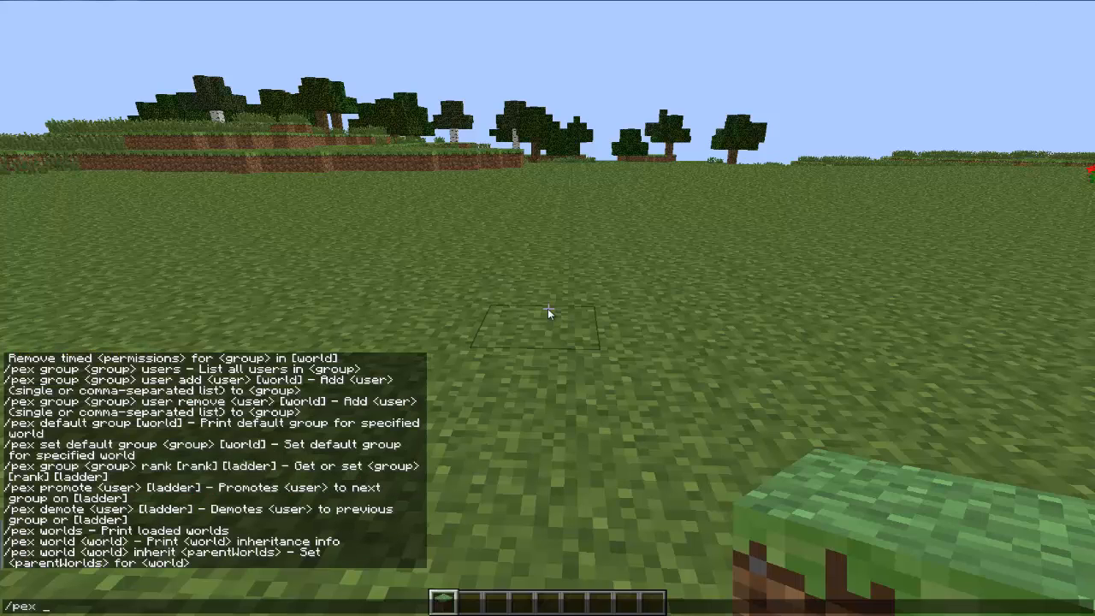
Step: Create the Builder, IronDonator and GoldDonator groups with /pex group create
text(group)
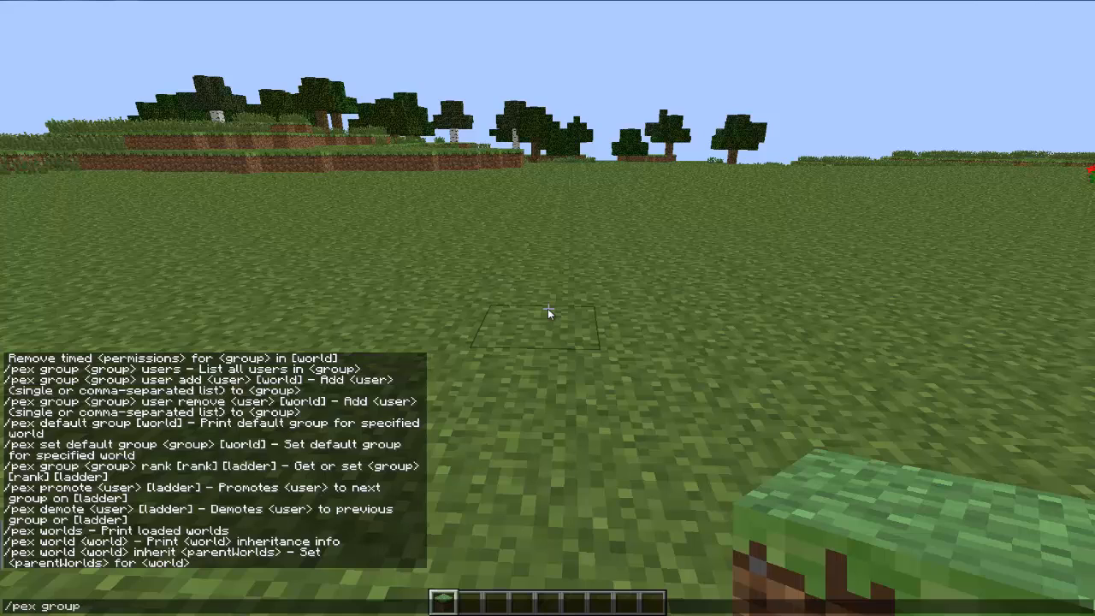
text(B)
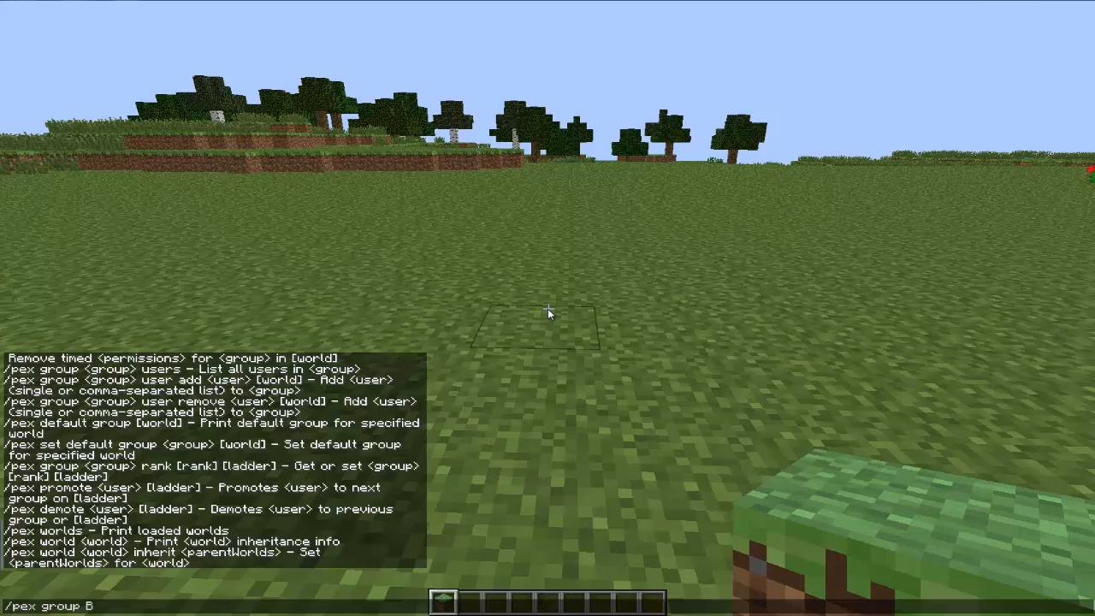
text(uilder)
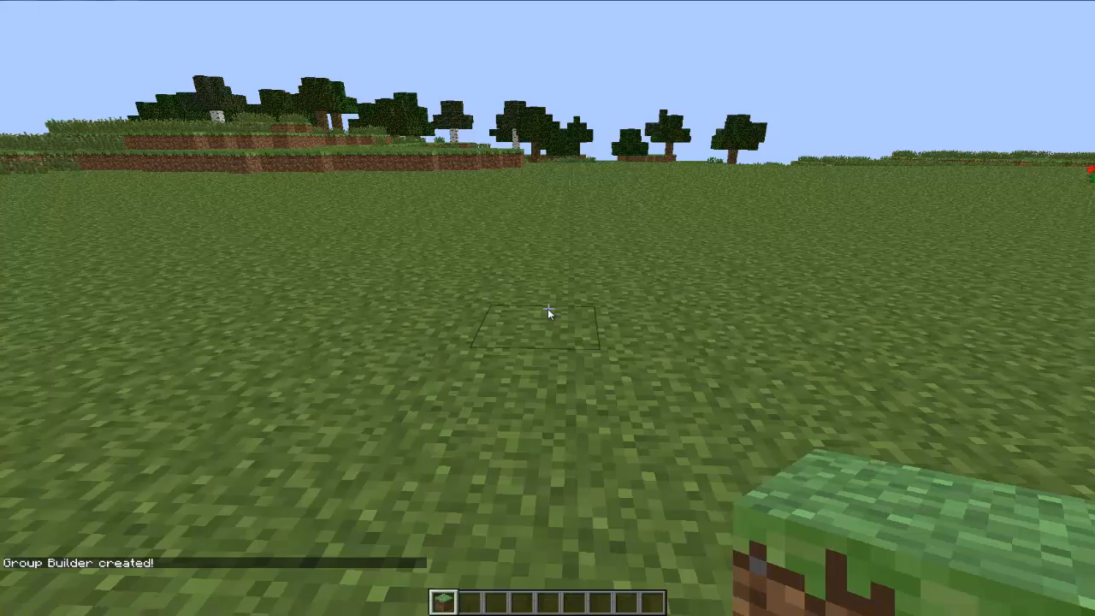
text(/pex group Bu)
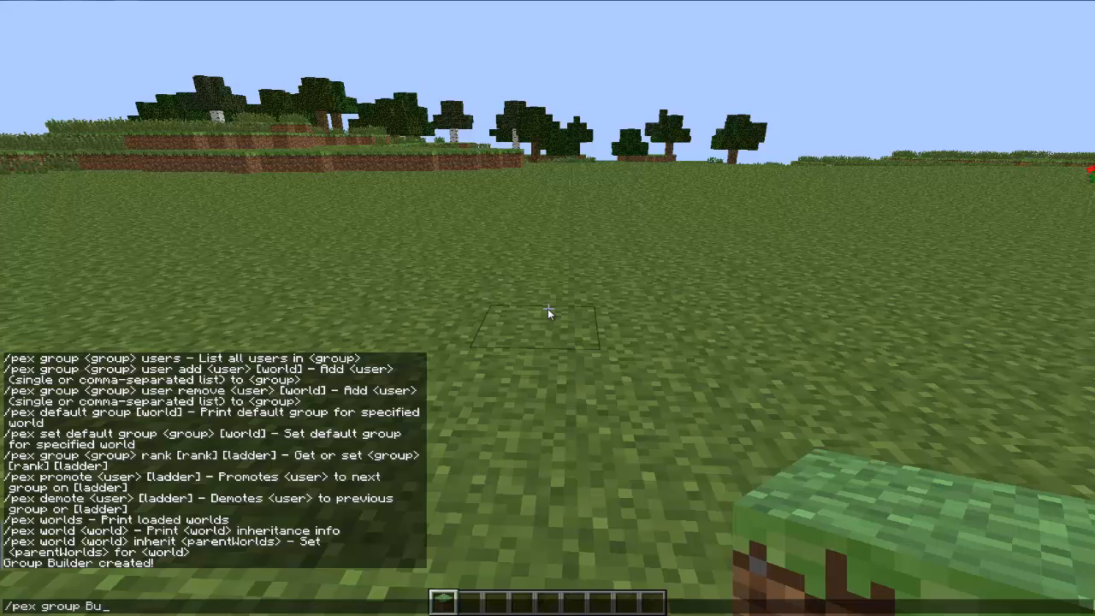
key(BackSpace)
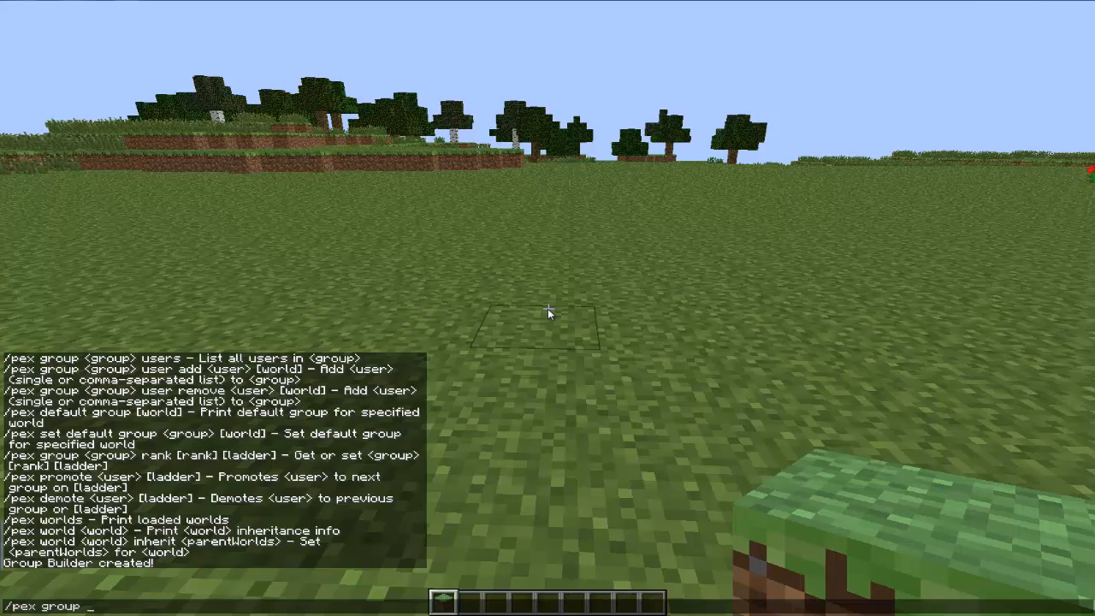
text(IronDonat)
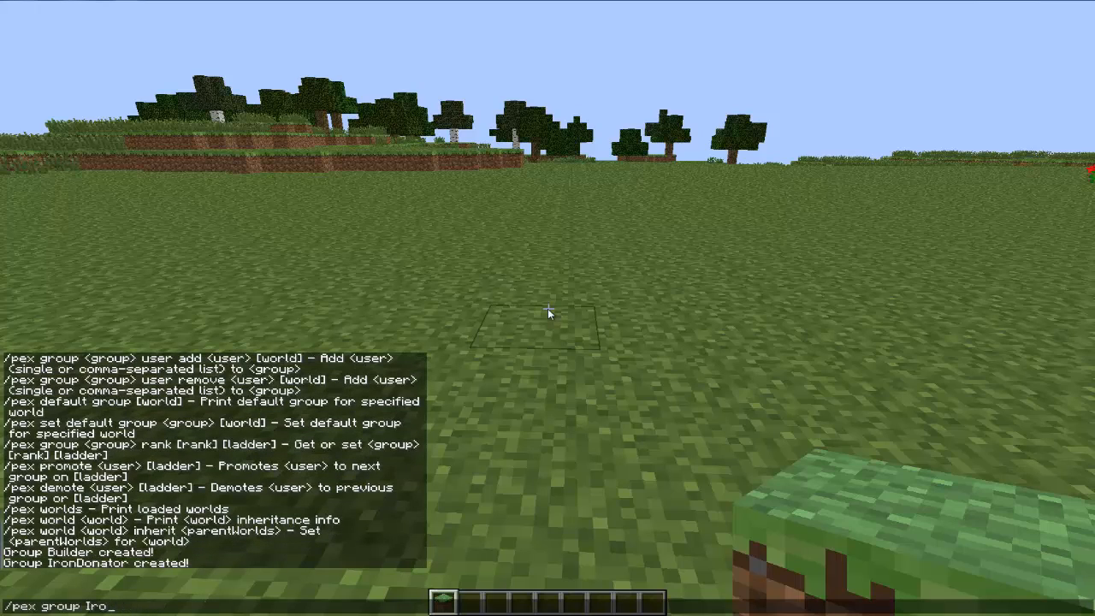
text(GoldDonator)
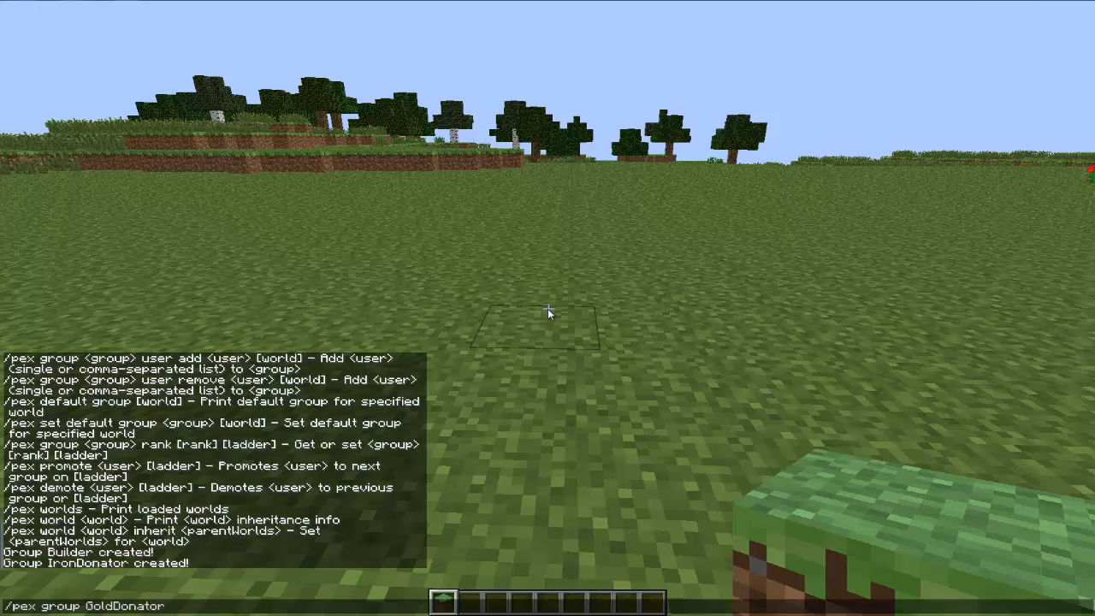
Step: Create the DiamondDonator, Moderator, Admin and Owner groups with /pex group create
text(crea)
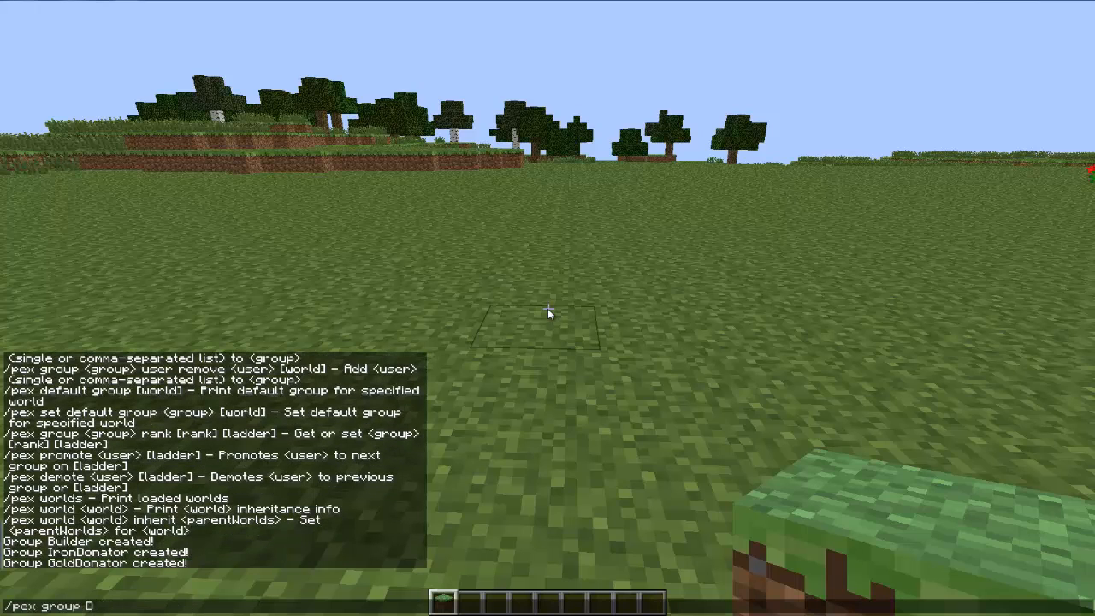
text(iamondDonator)
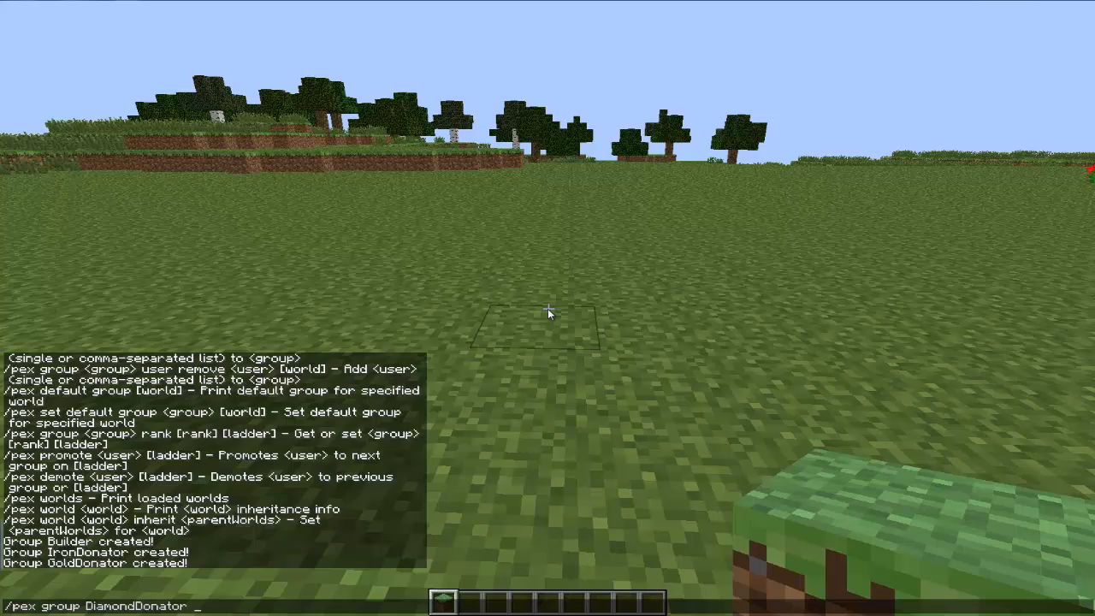
text(create)
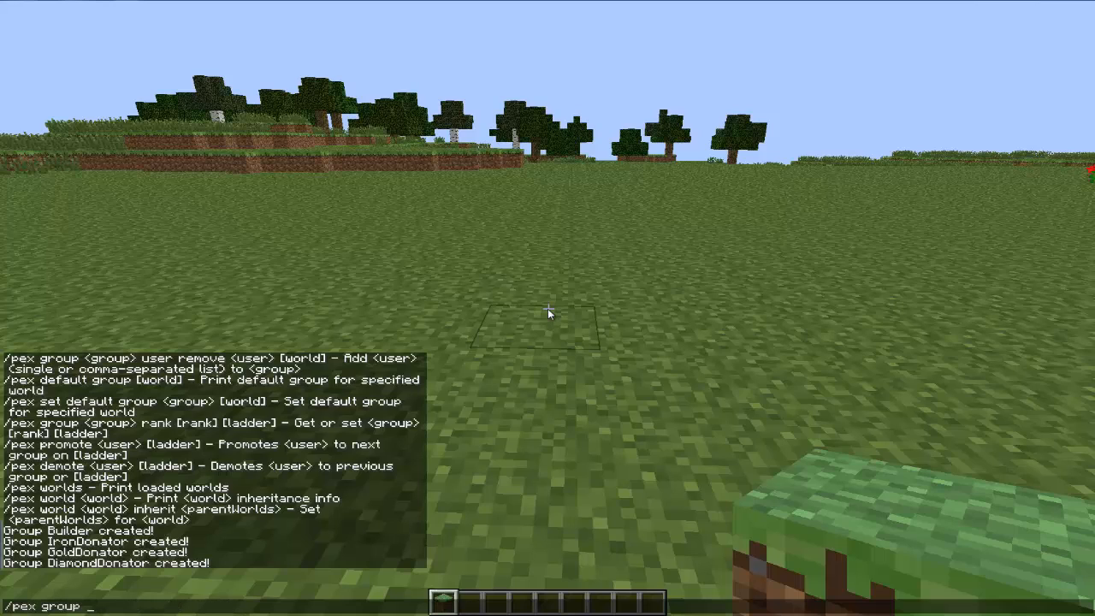
text(M)
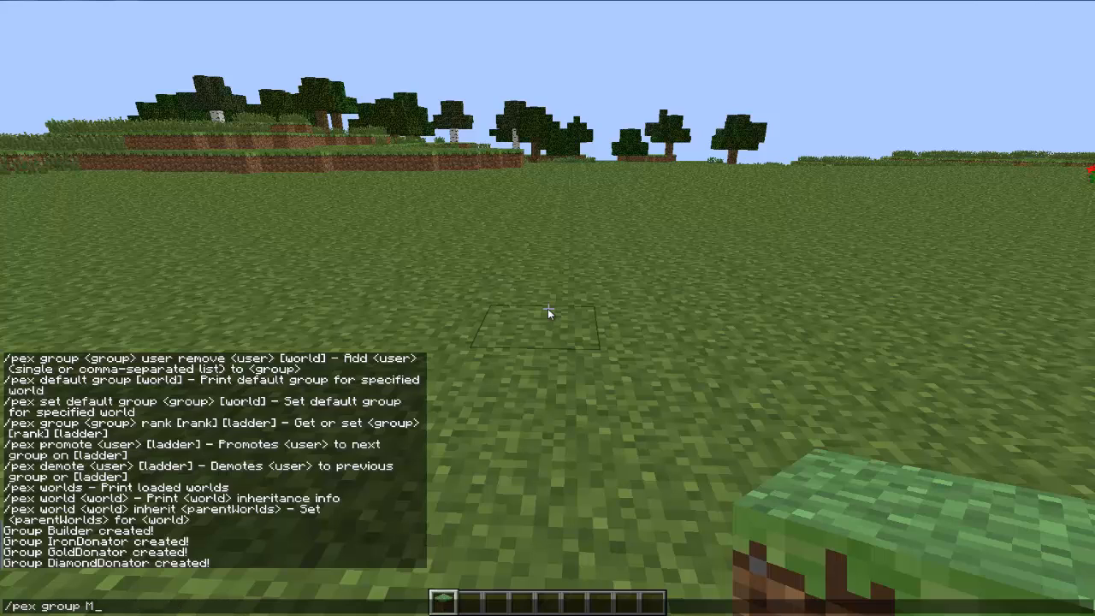
text(oderator crr)
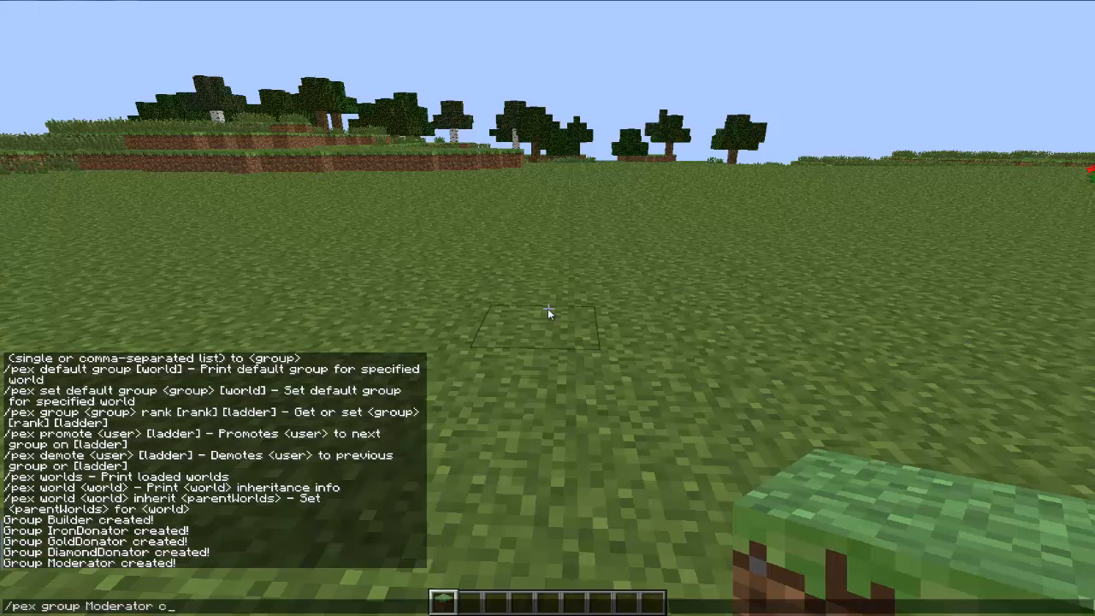
key(BackSpace)
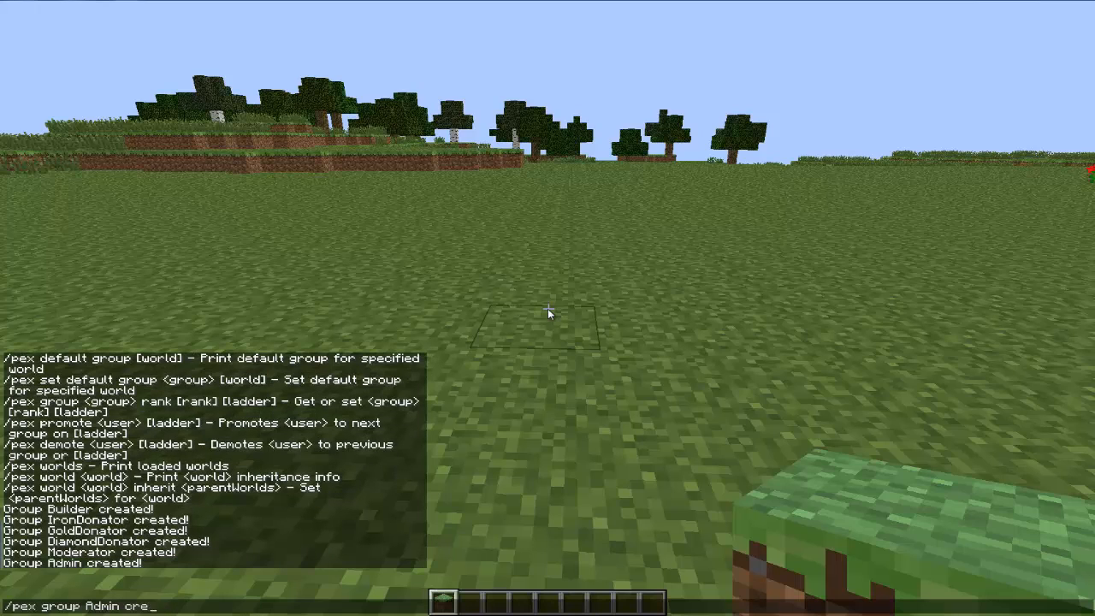
text(Ownewr)
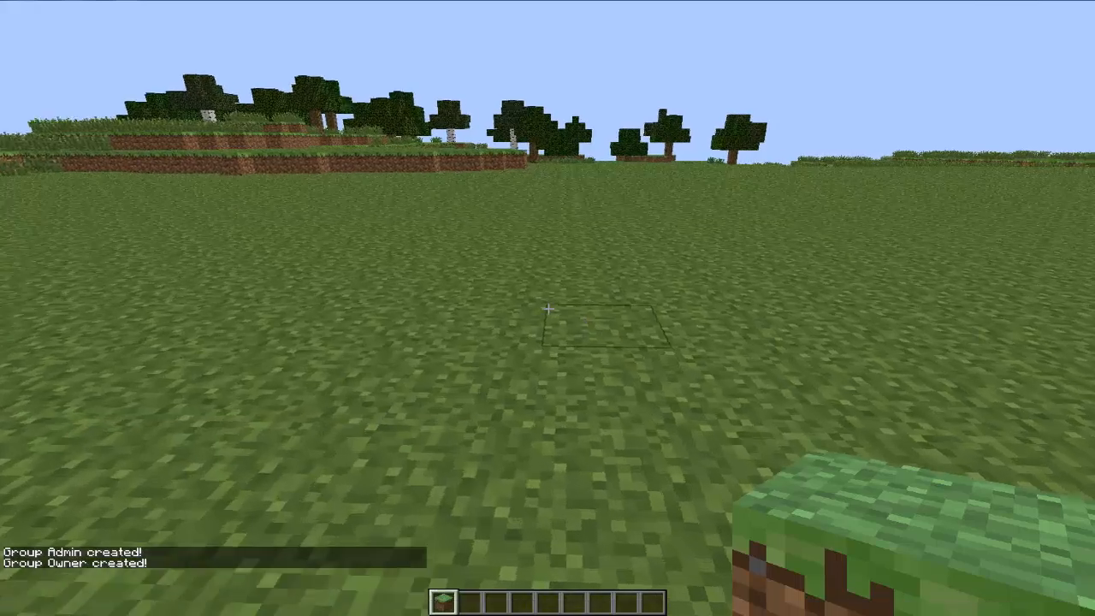
key(e)
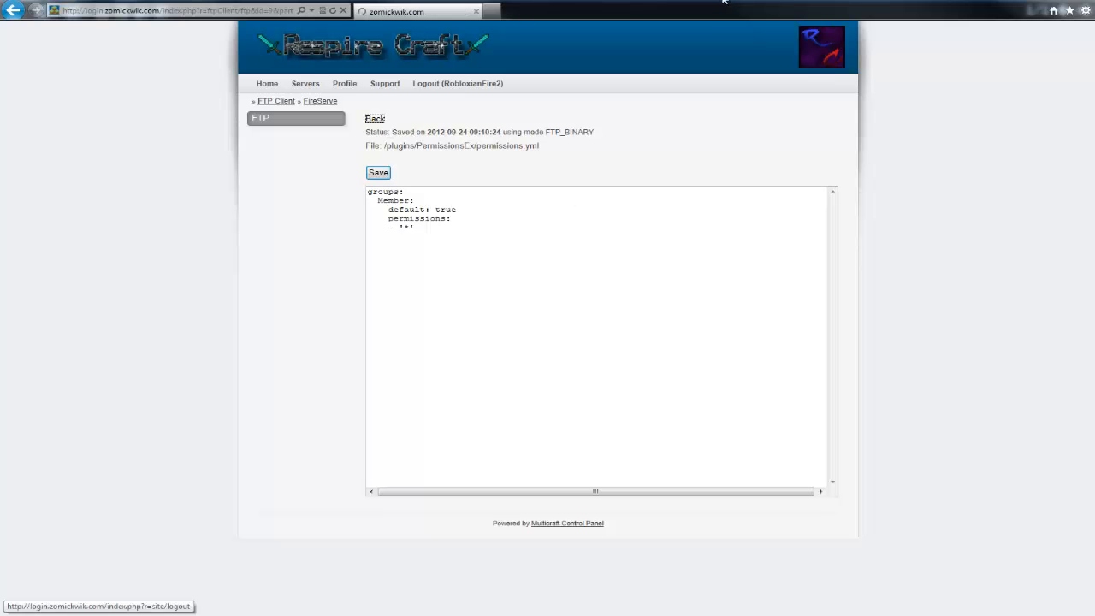
Step: Go back to the PermissionsEx file list and reopen permissions.yml for editing
click(375, 118)
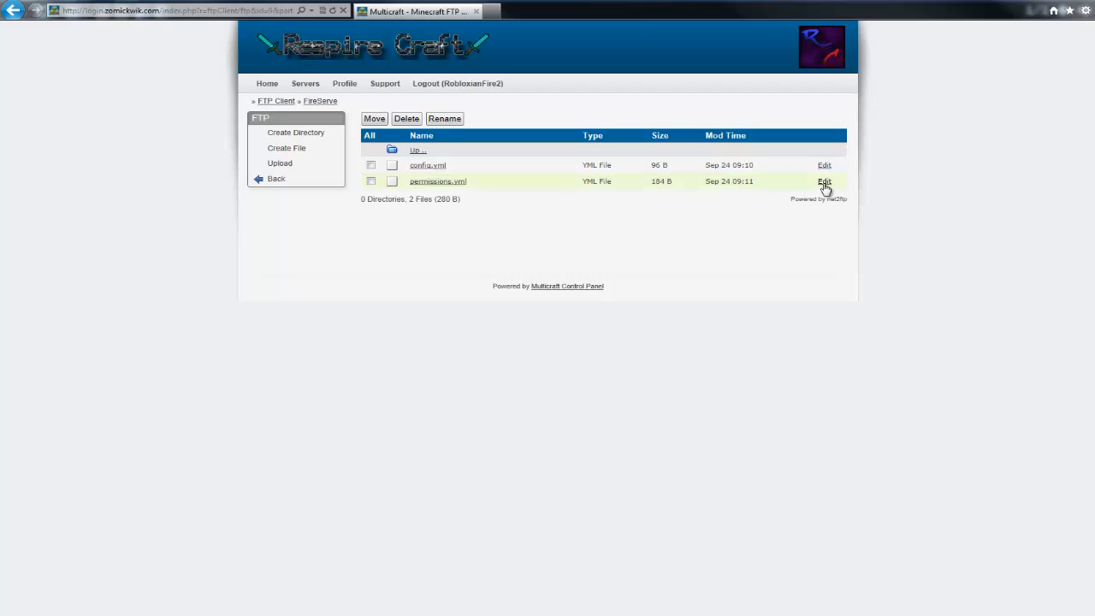
click(824, 181)
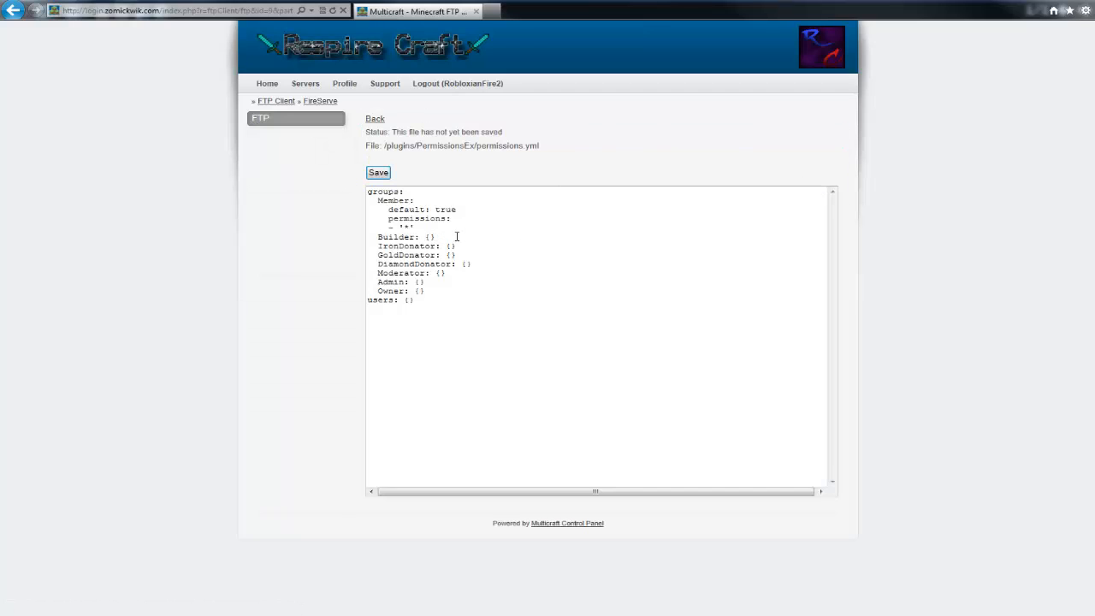
Step: Remove the empty {} braces after the new group names and users, retyping the Admin line
double_click(428, 237)
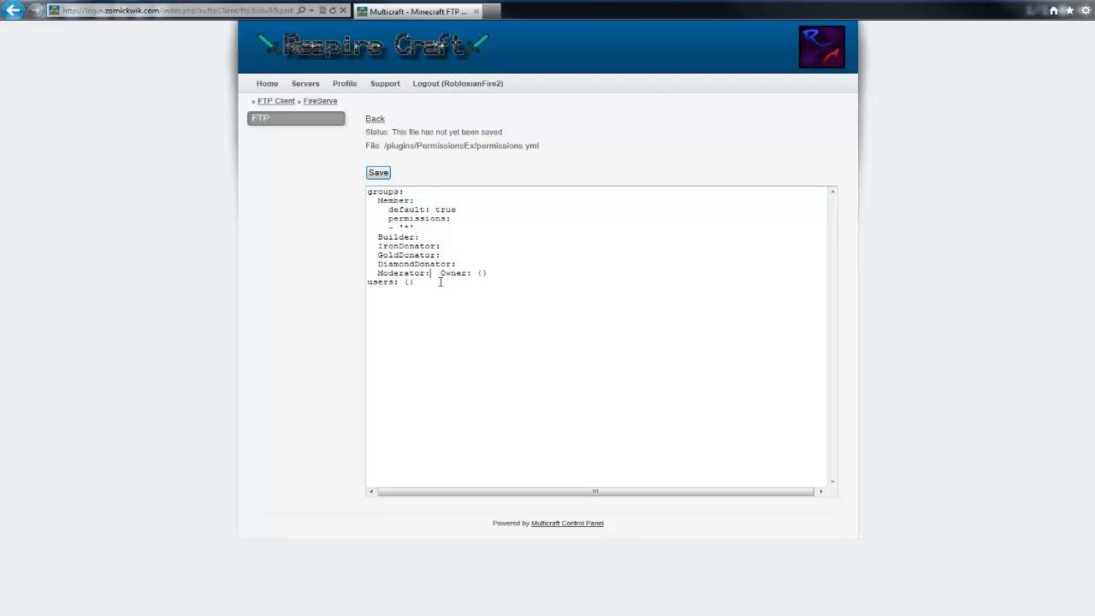
text(Admin: {})
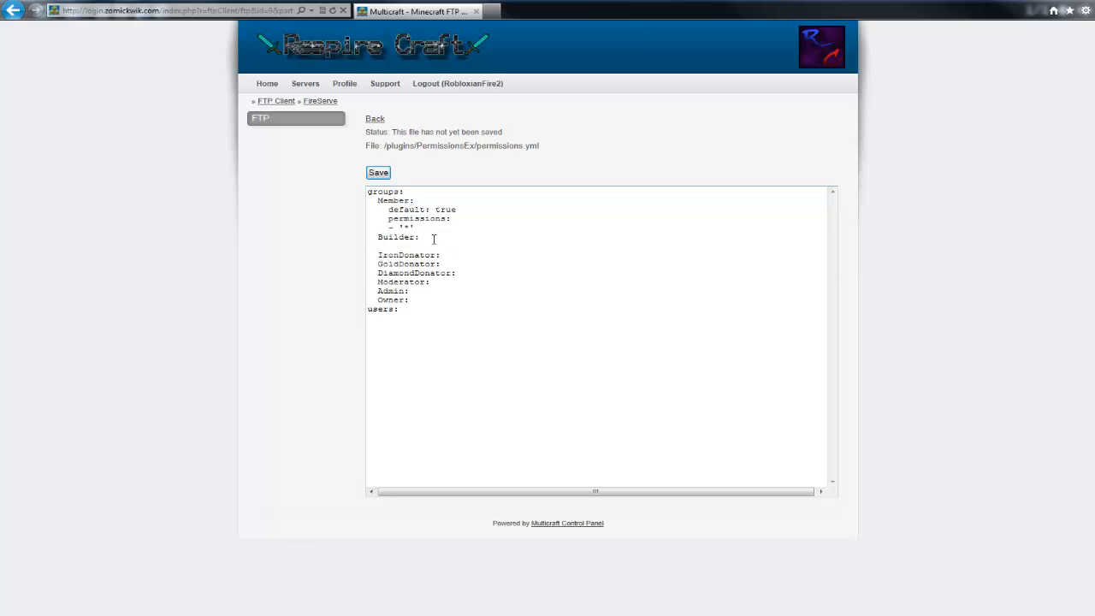
Step: Under Builder, add default: false, permissions:, and an inheritance: line with 'Member' cleared
text(default: false)
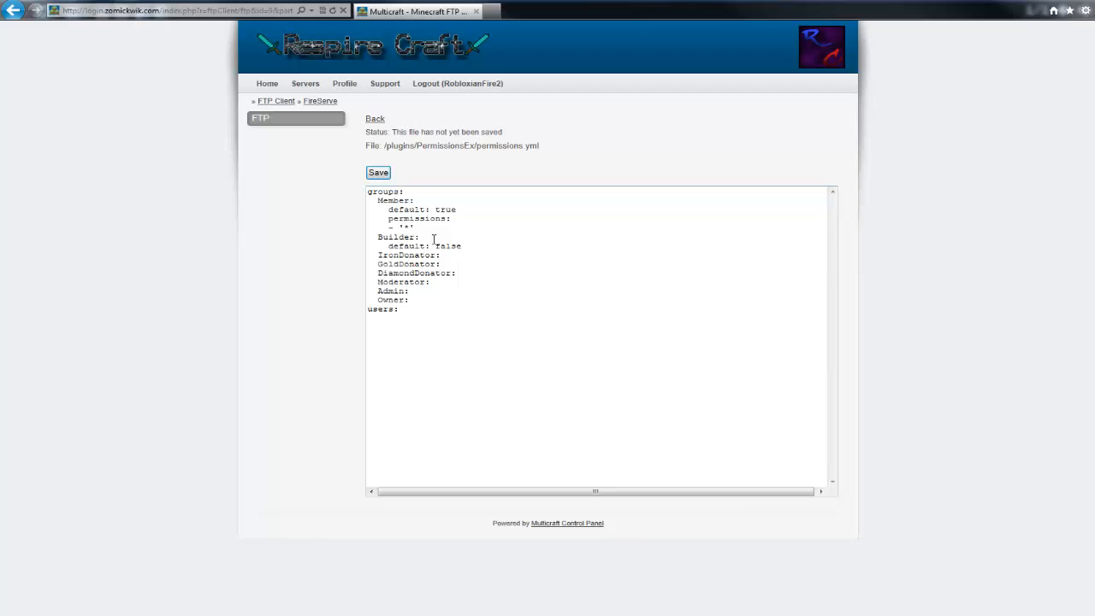
text(permissions:)
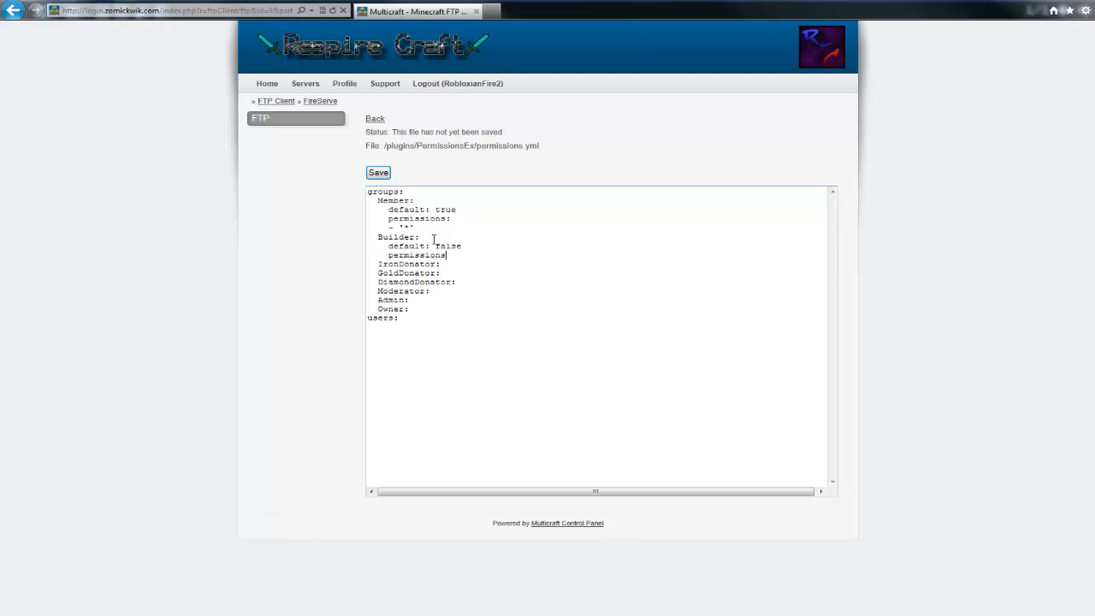
mouse_move(442, 237)
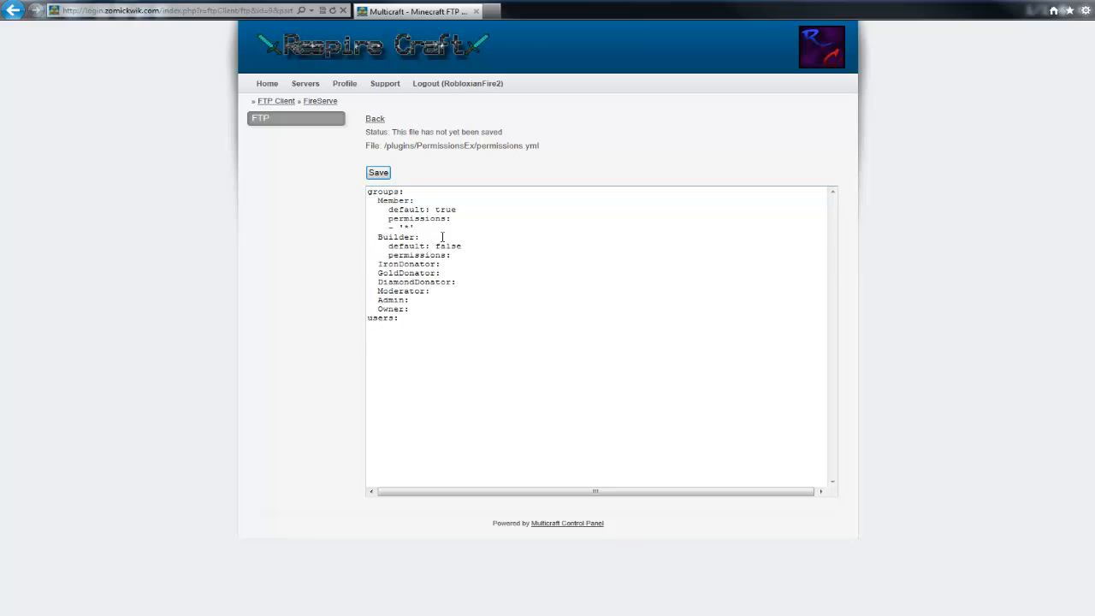
mouse_move(479, 263)
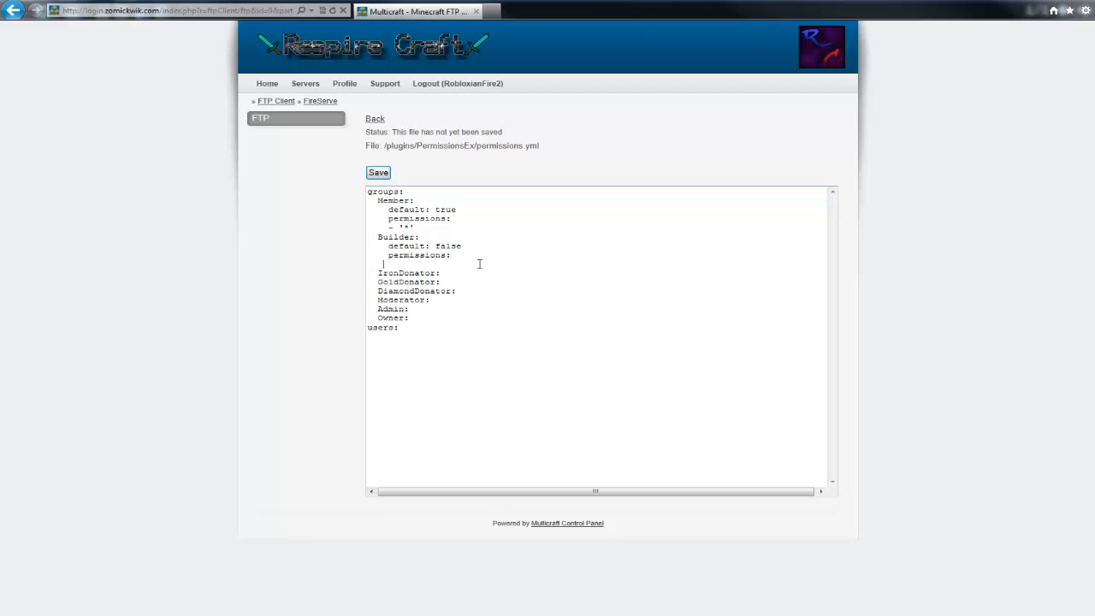
text(inheri)
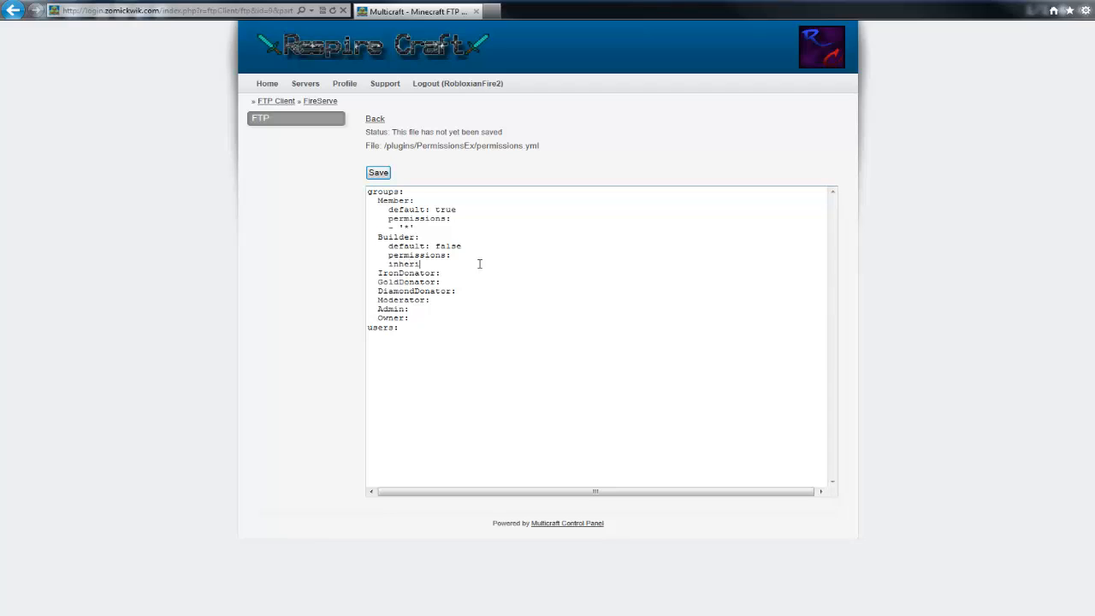
text(itance:)
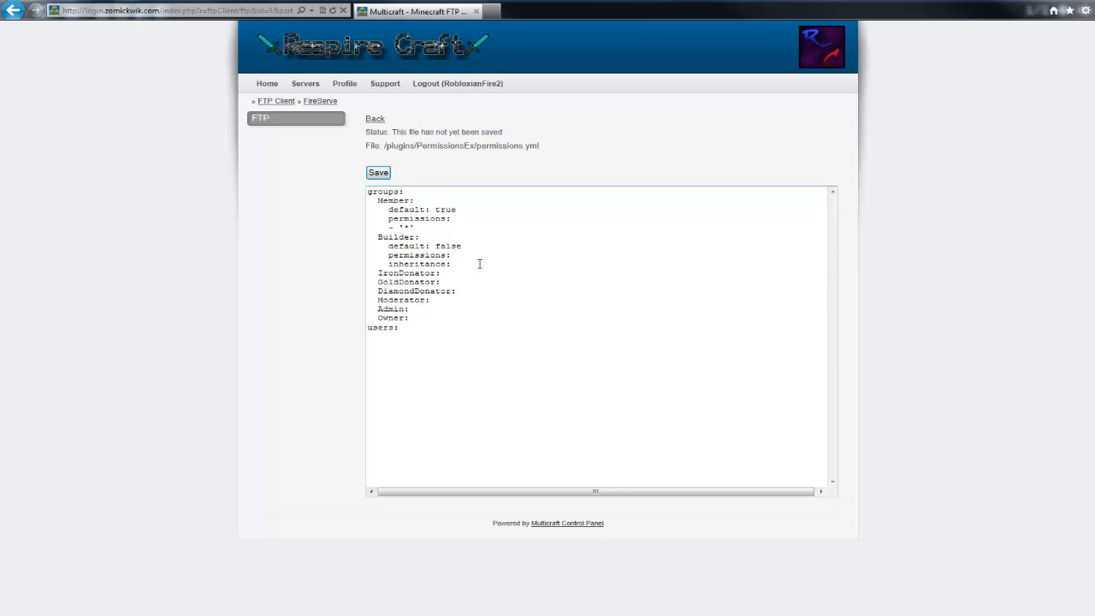
text('Member')
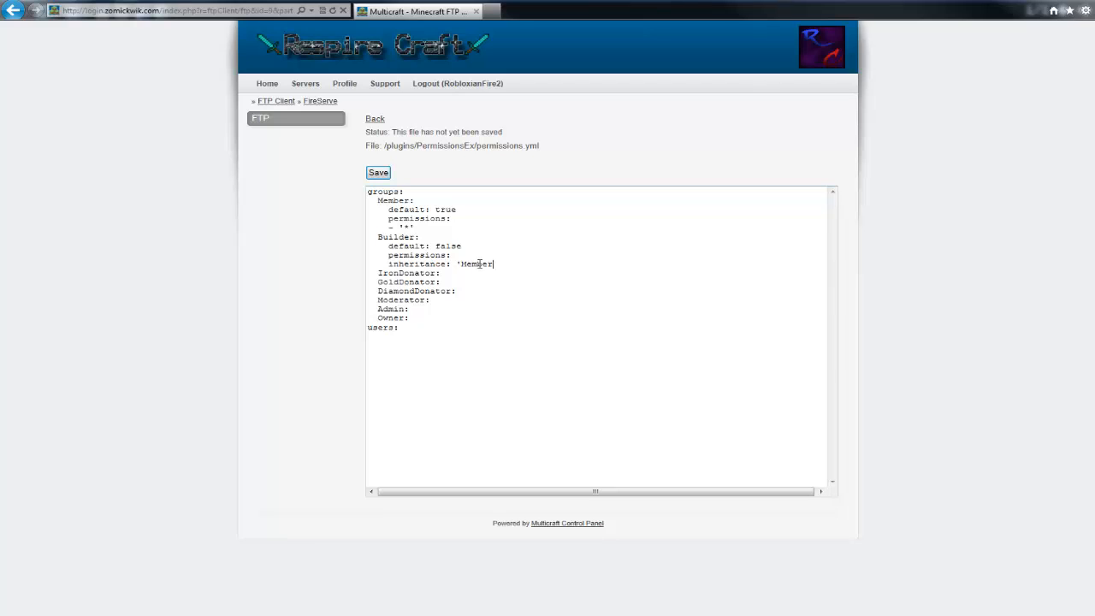
key(Backspace)
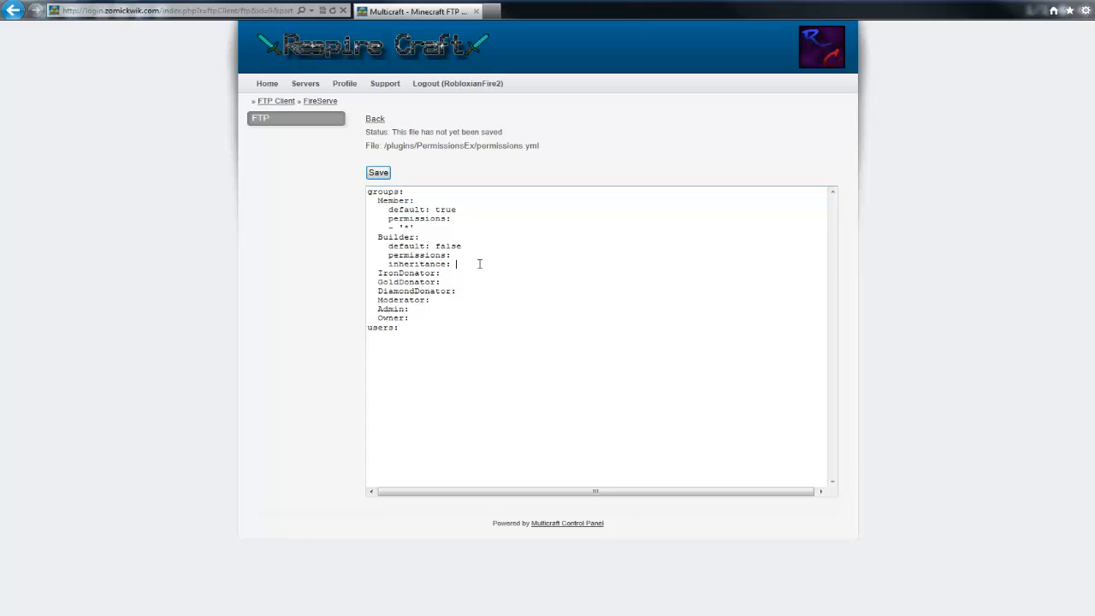
mouse_move(484, 11)
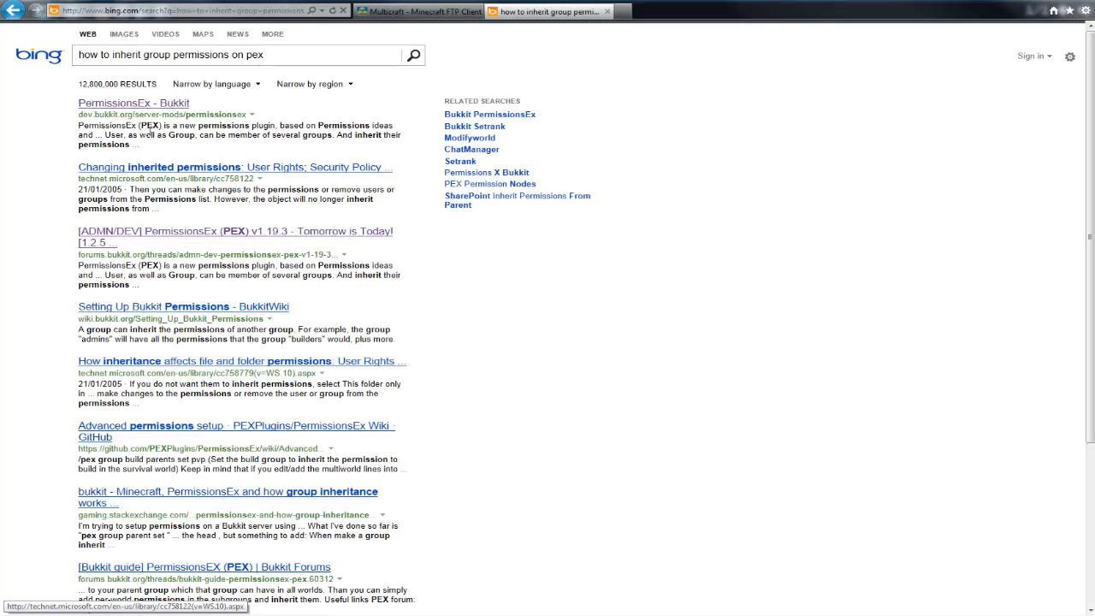
Step: Open the 'PermissionsEx - Bukkit' result from the Bing search
click(134, 103)
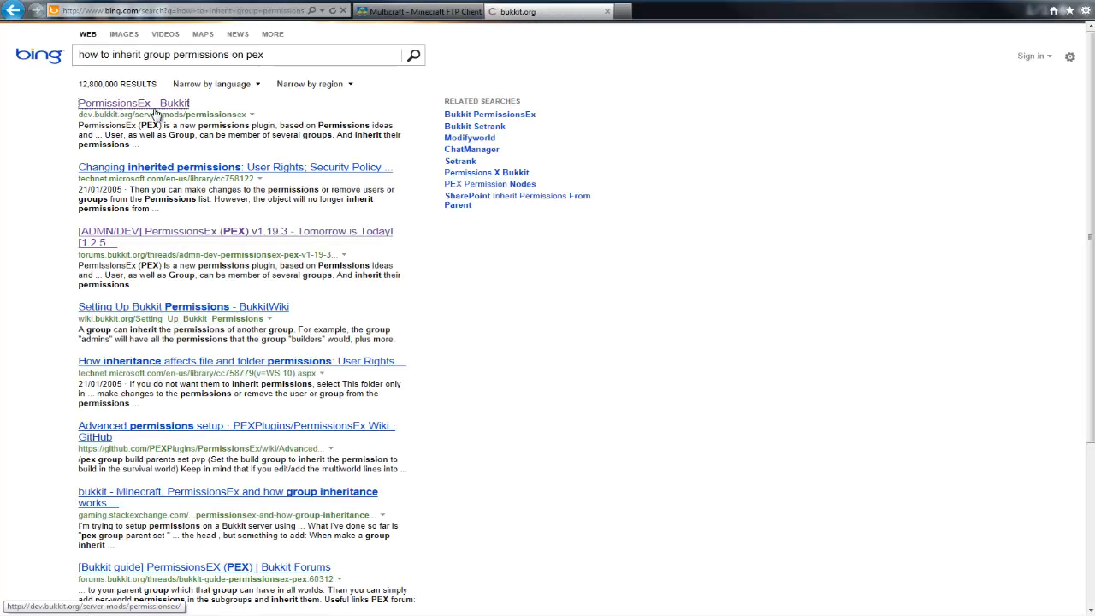
click(135, 103)
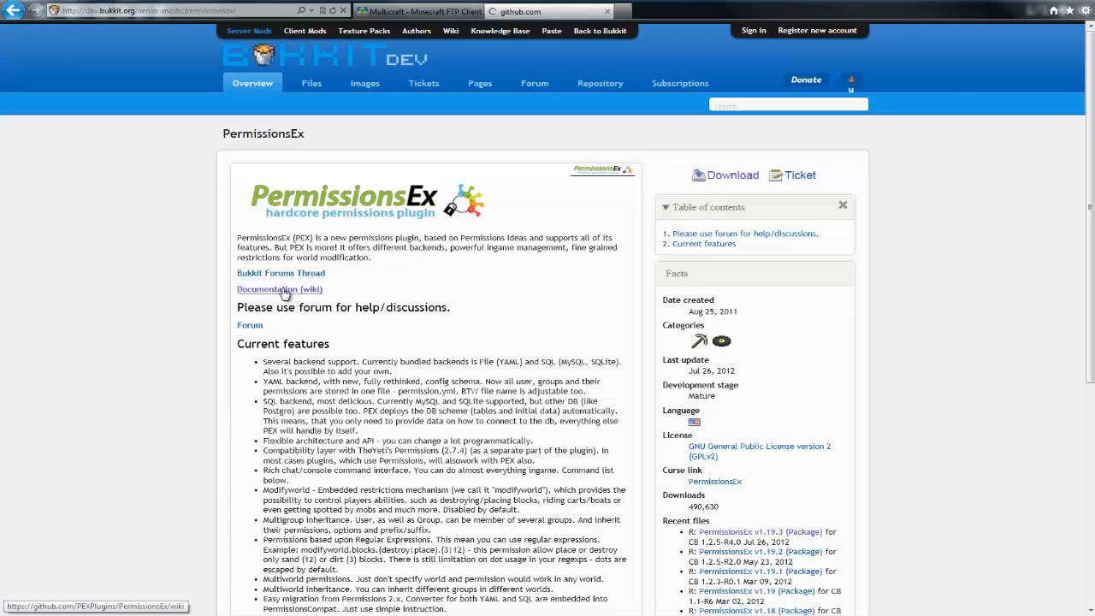
click(267, 290)
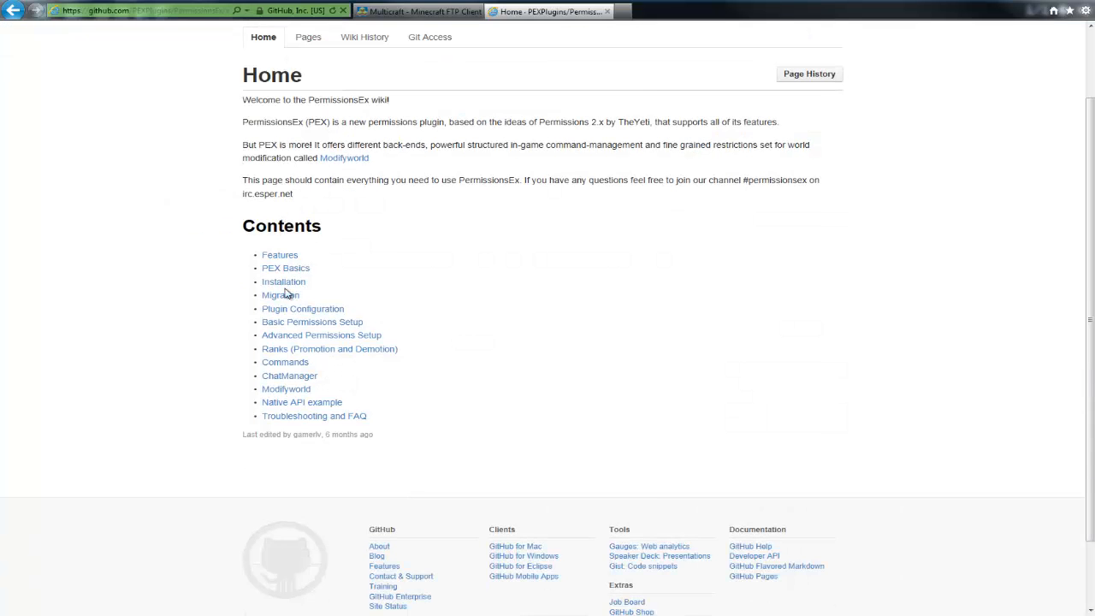
mouse_move(303, 308)
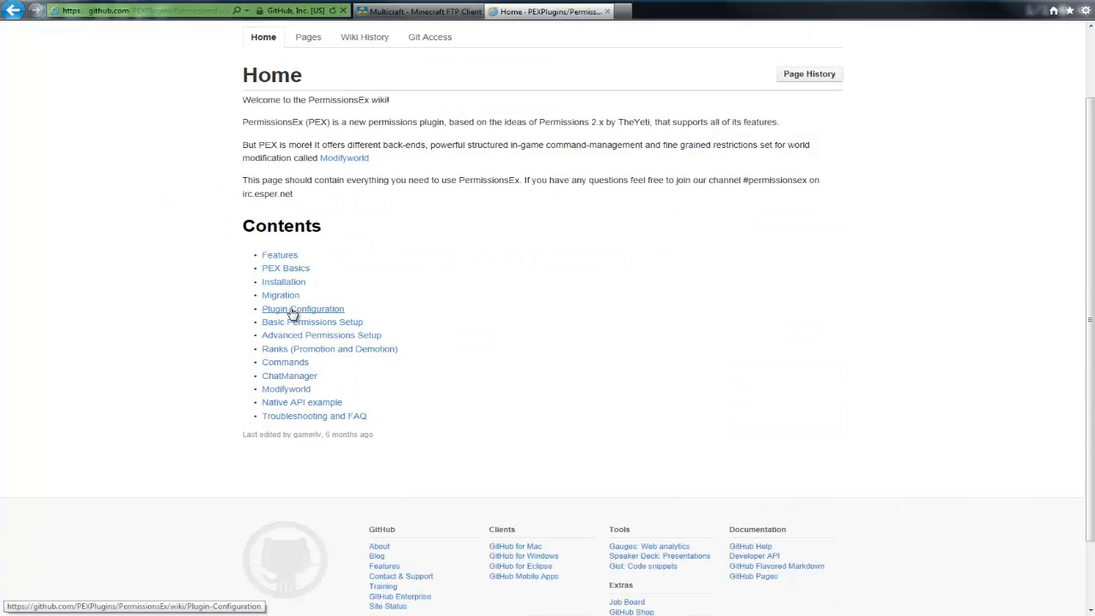
click(312, 322)
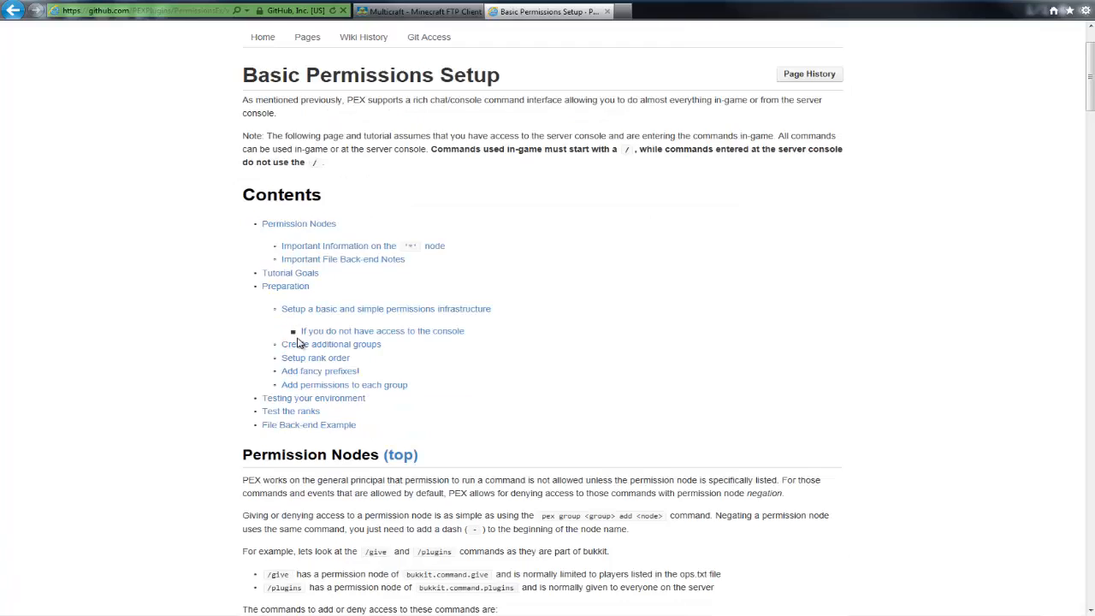
scroll(down, 3)
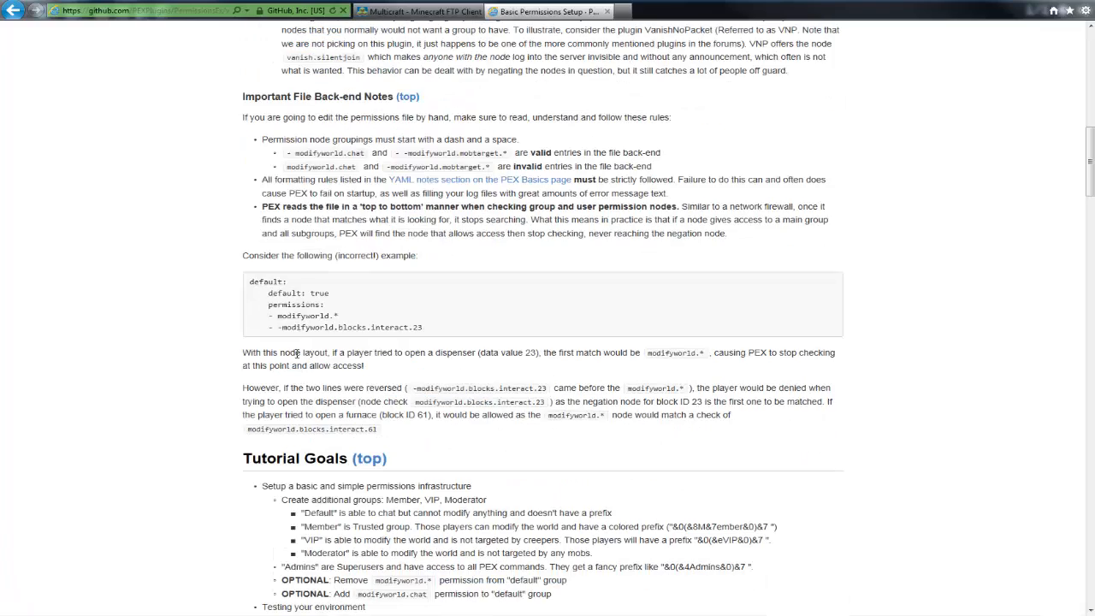
scroll(down, 3)
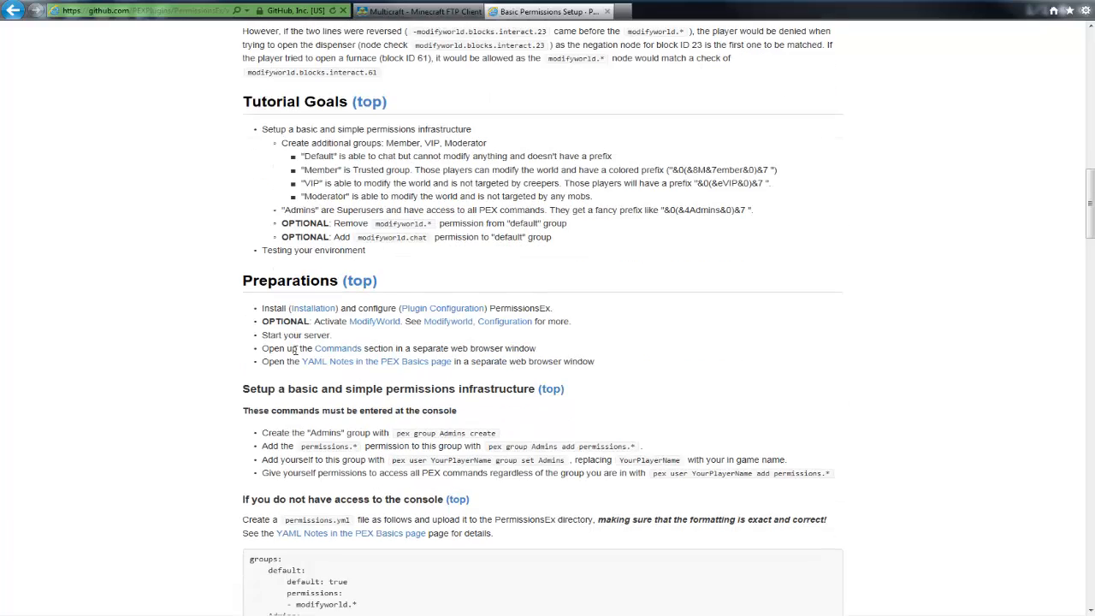
scroll(down, 3)
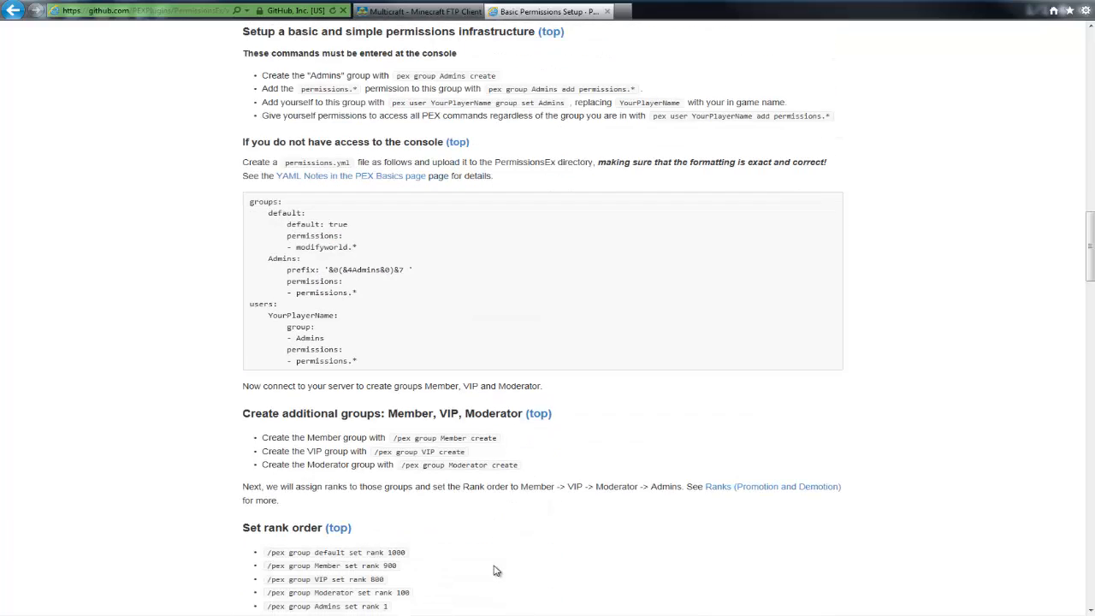
mouse_move(374, 412)
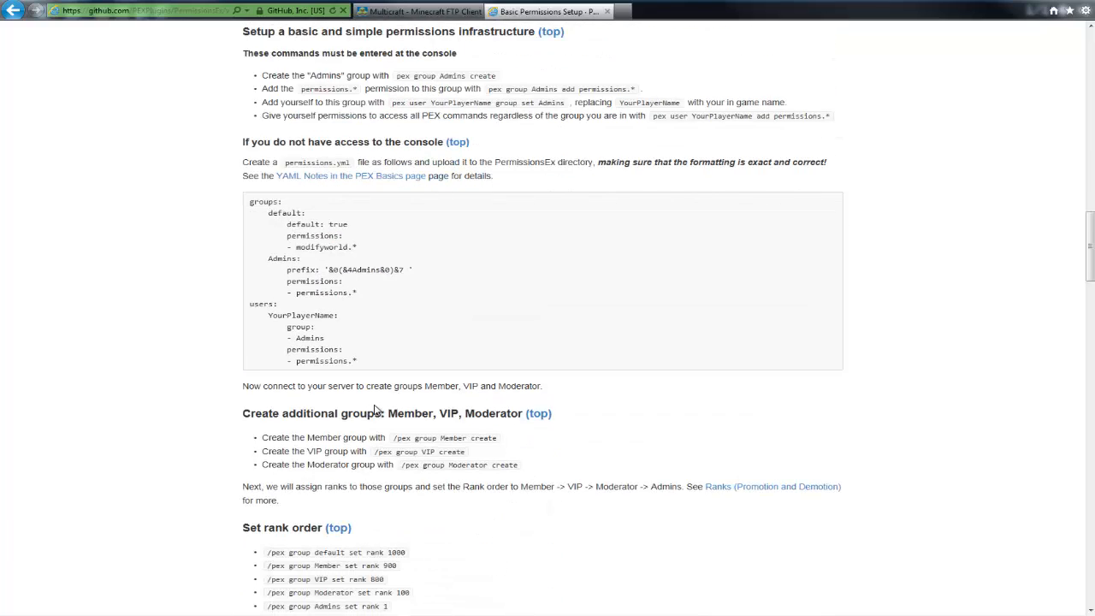
scroll(down, 3)
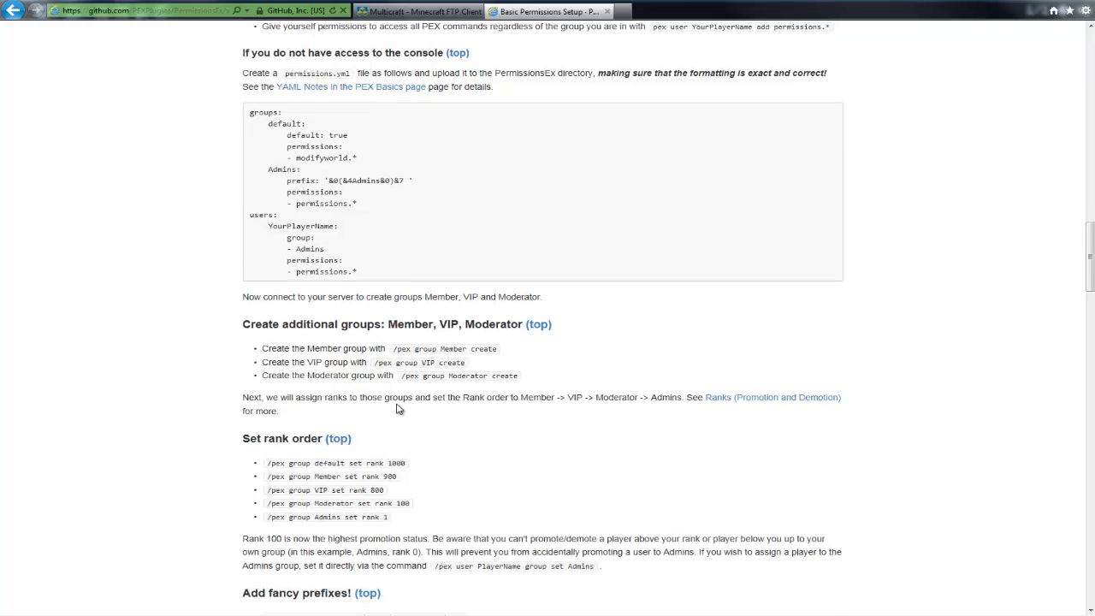
scroll(down, 3)
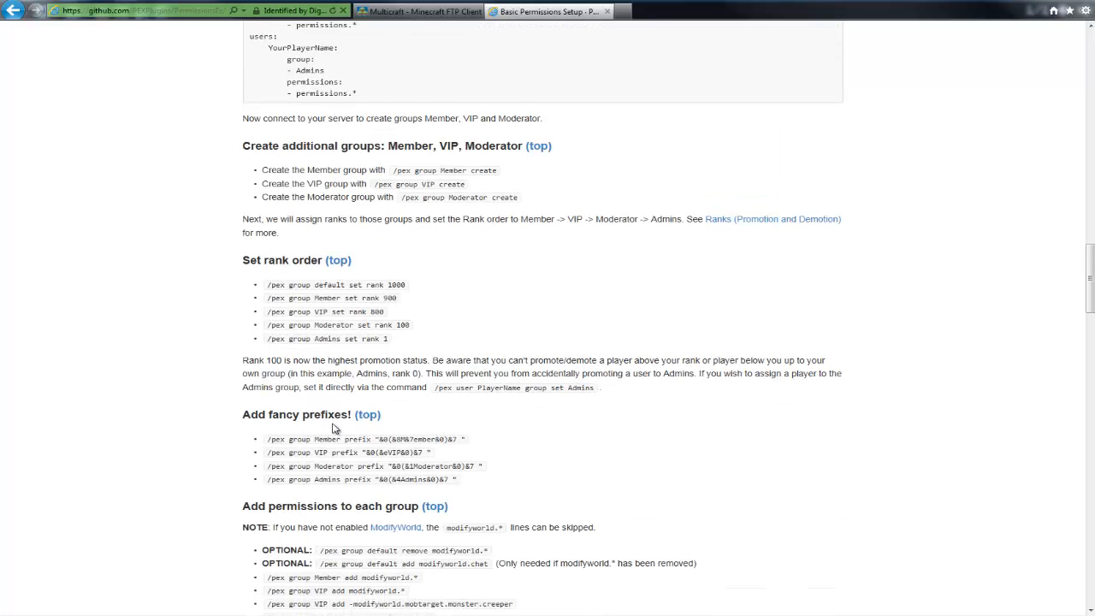
scroll(down, 3)
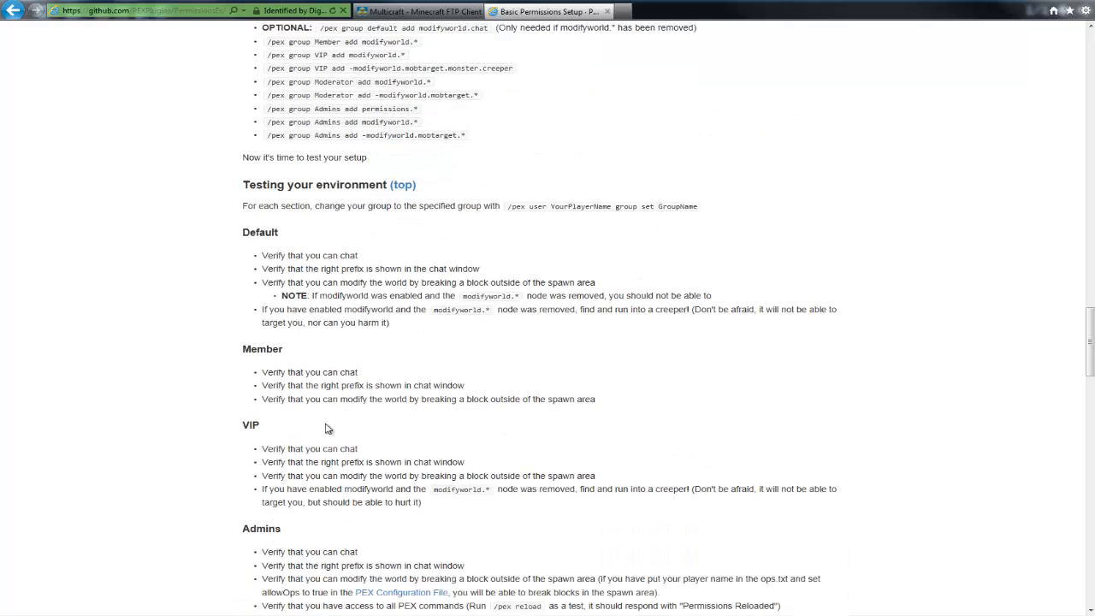
scroll(down, 3)
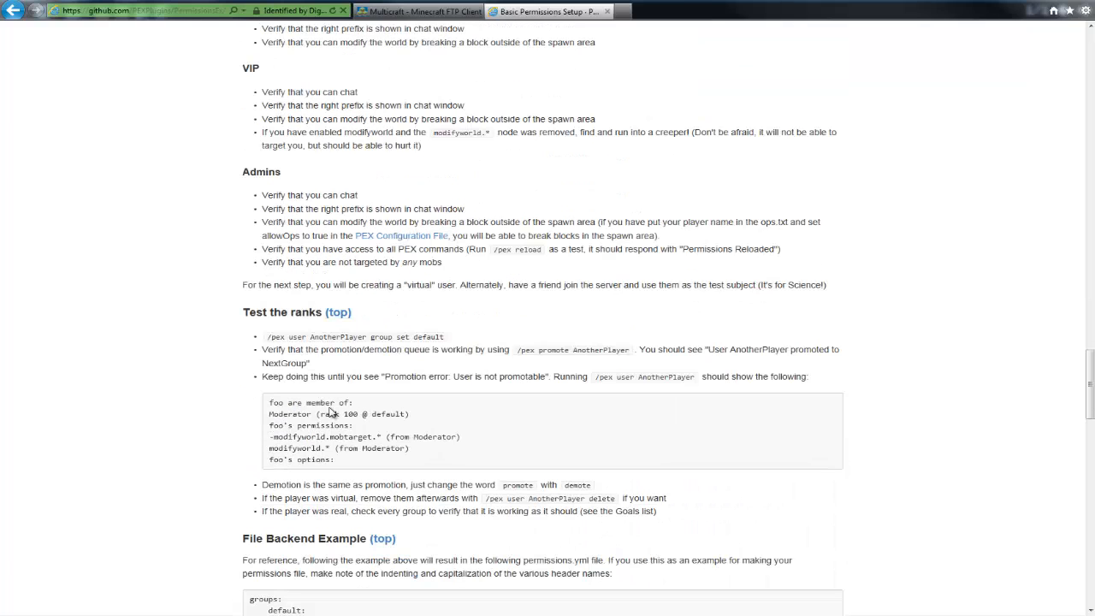
mouse_move(306, 459)
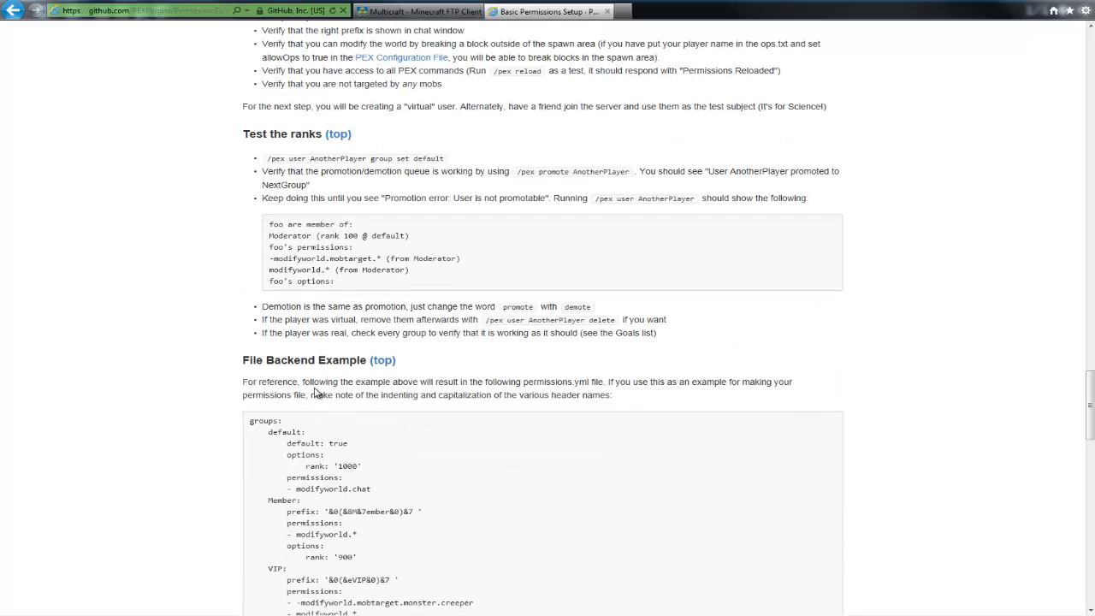
scroll(down, 3)
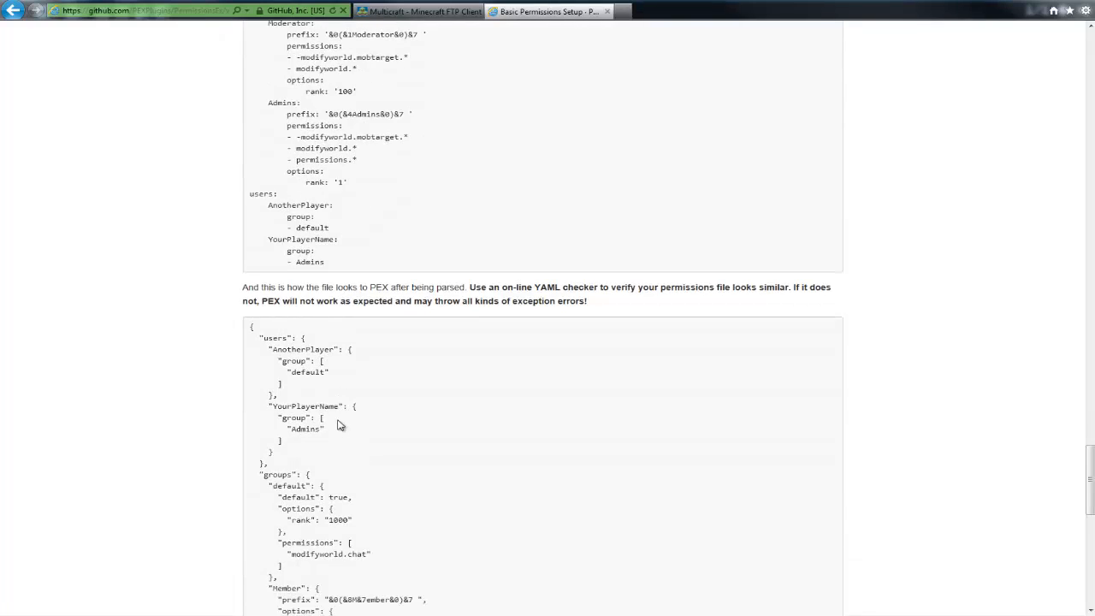
scroll(down, 3)
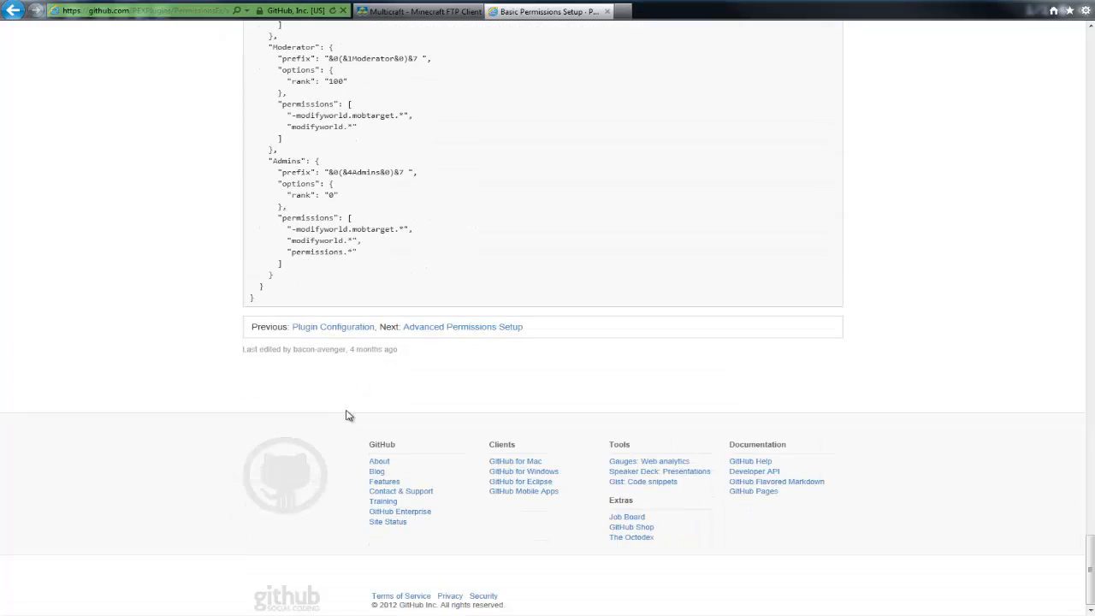
scroll(up, 3)
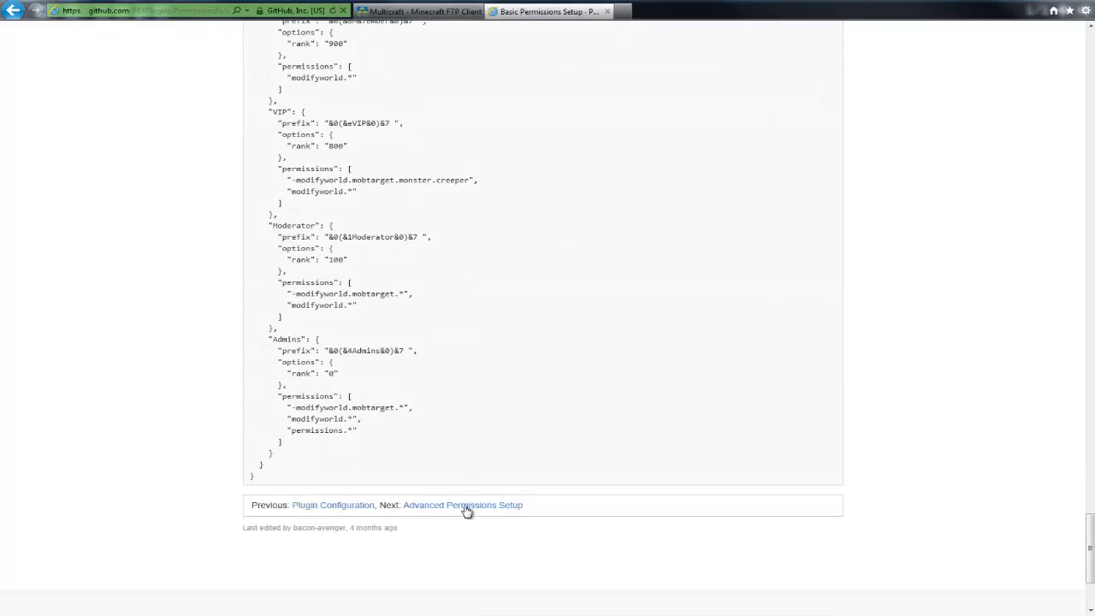
Step: View The Inheritance Tree section of Advanced Permissions Setup, then return to the file editor
click(462, 505)
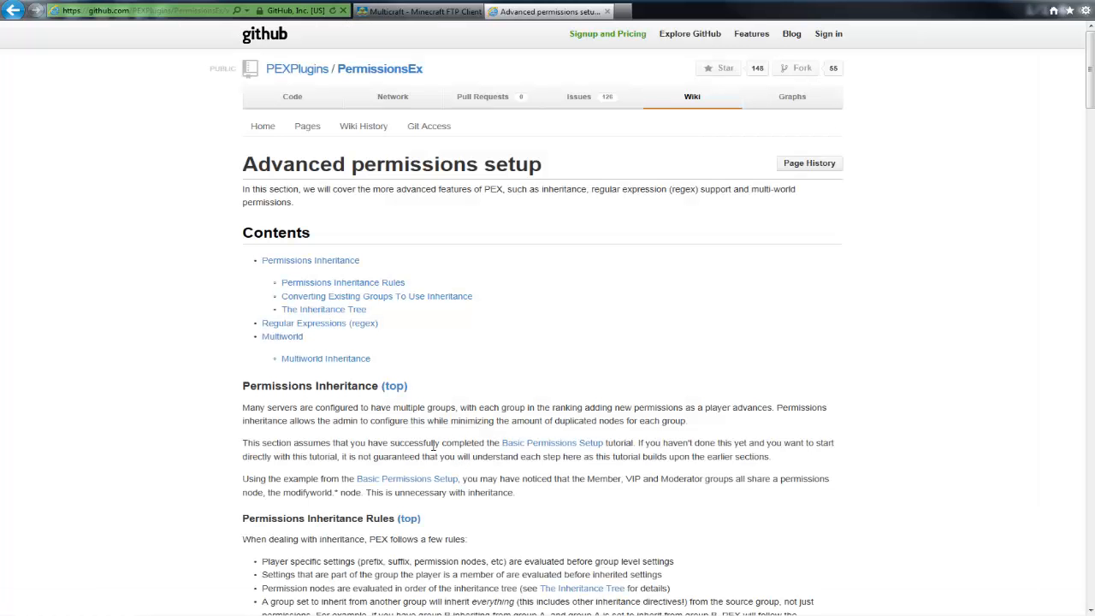
mouse_move(324, 309)
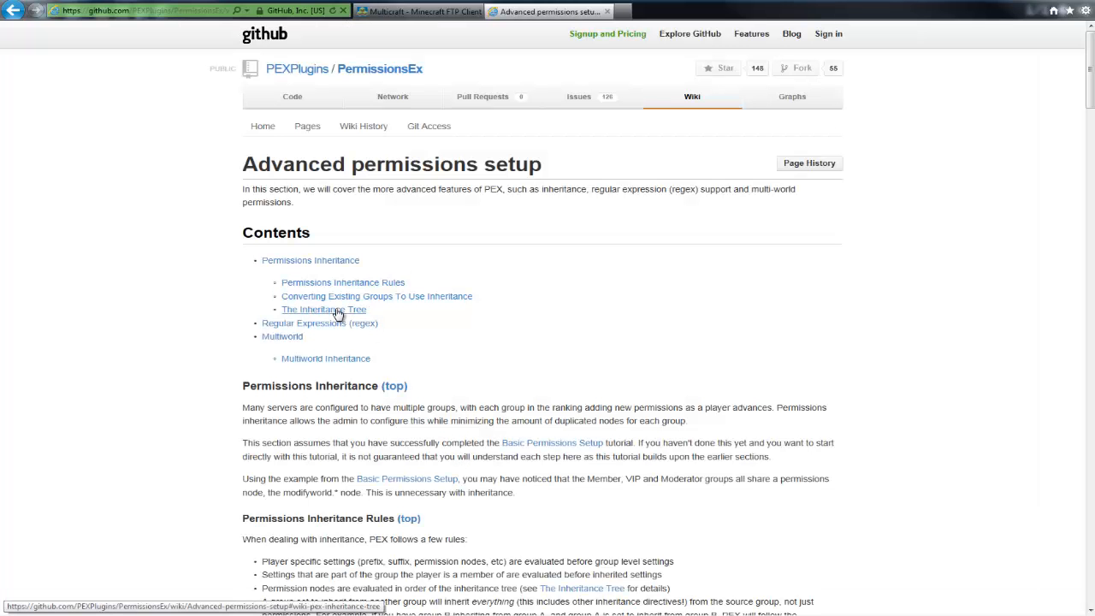
click(323, 310)
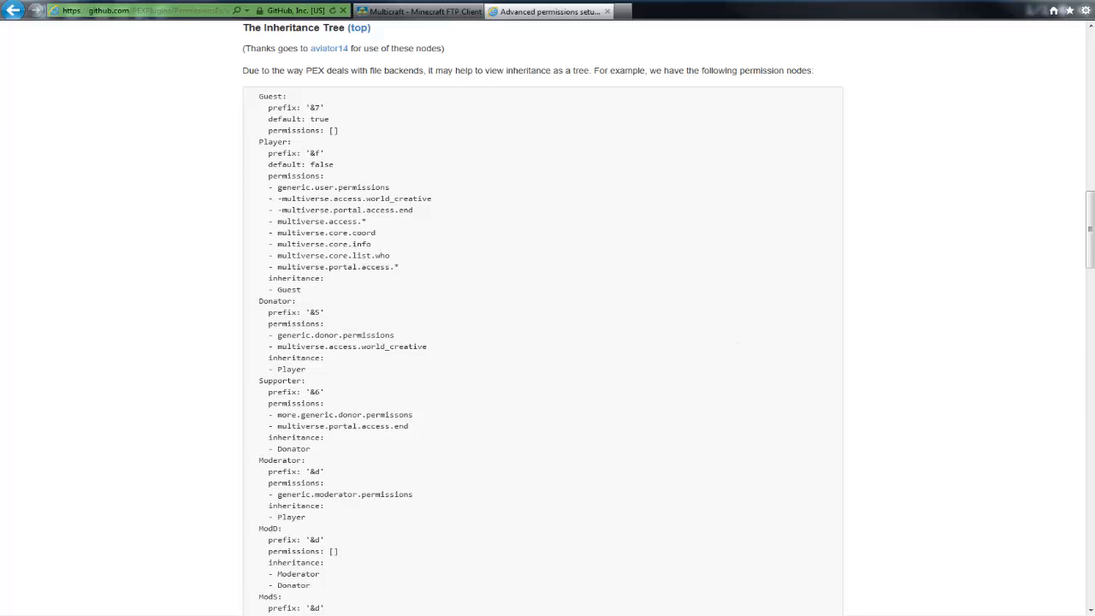
click(418, 11)
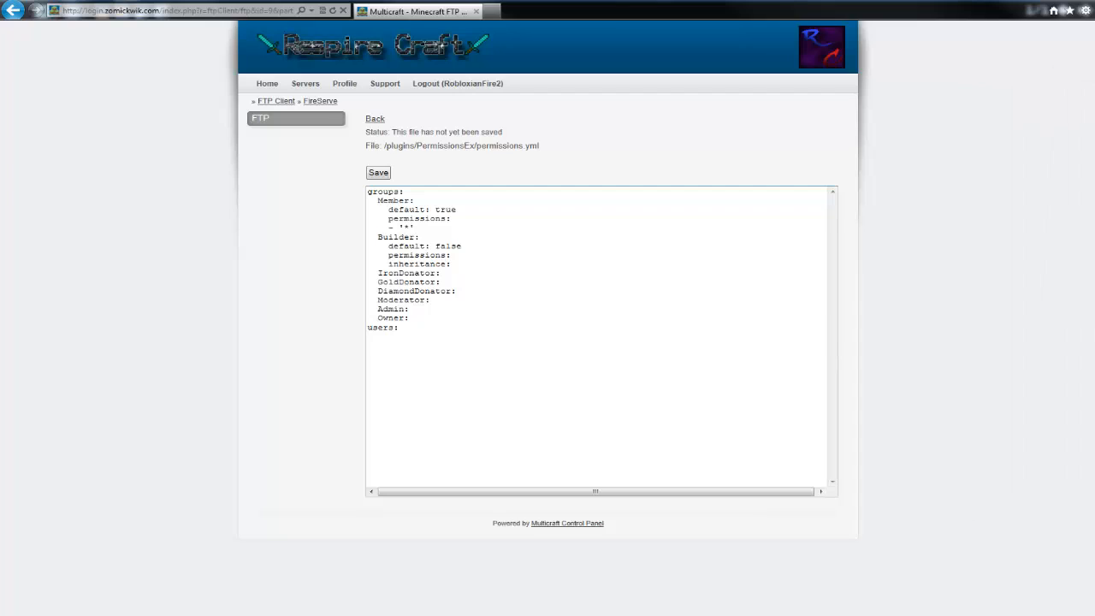
mouse_move(342, 303)
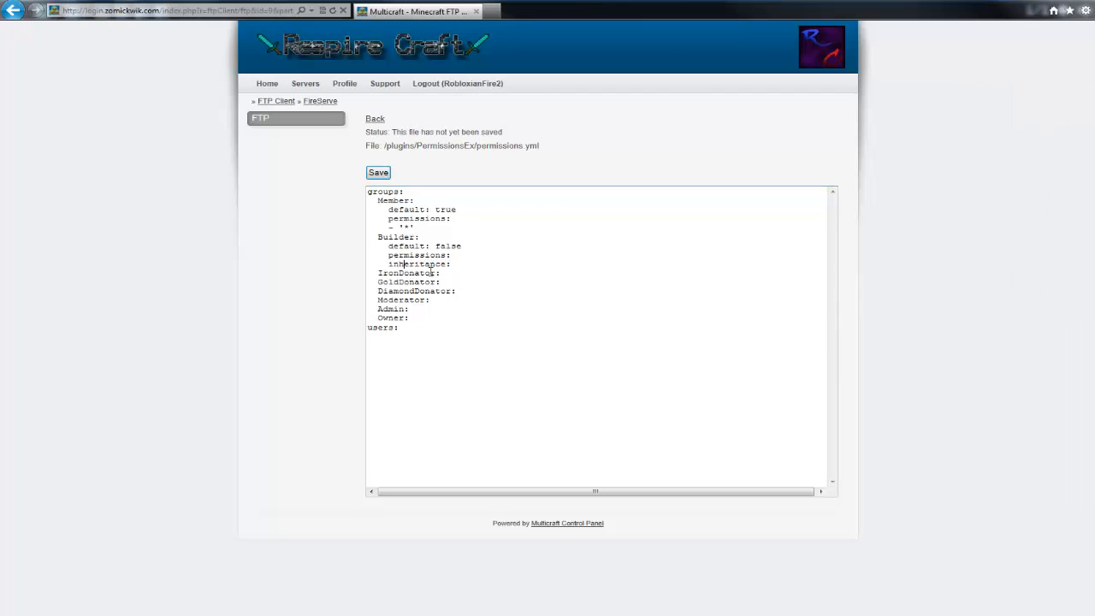
Step: Retype Builder's inheritance line to inherit from Member, then scroll down to the remaining groups
double_click(417, 263)
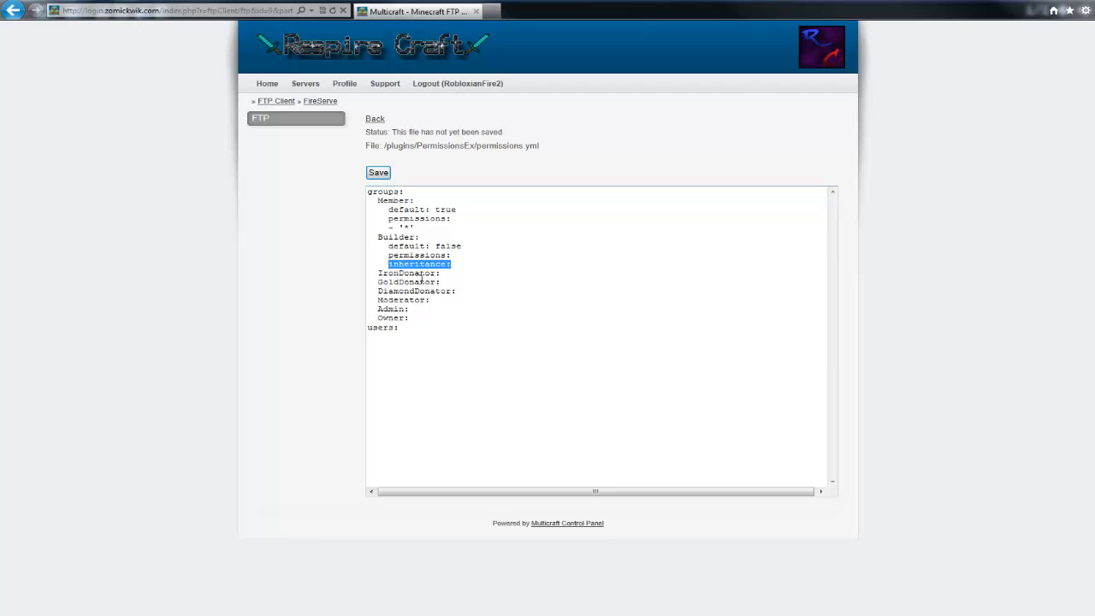
key(Delete)
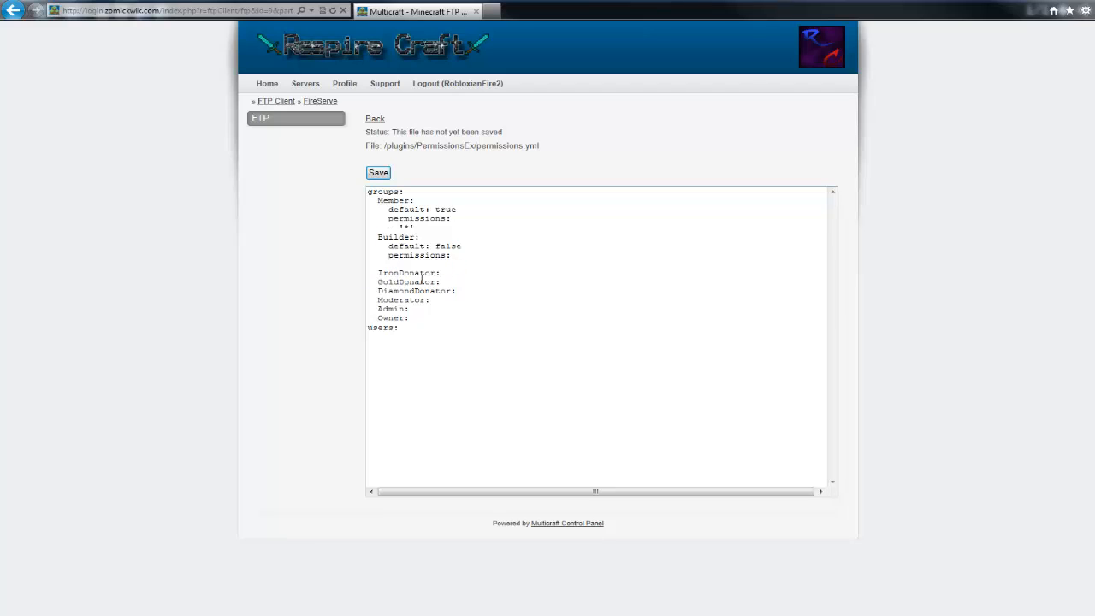
text(inheritance:)
text(-)
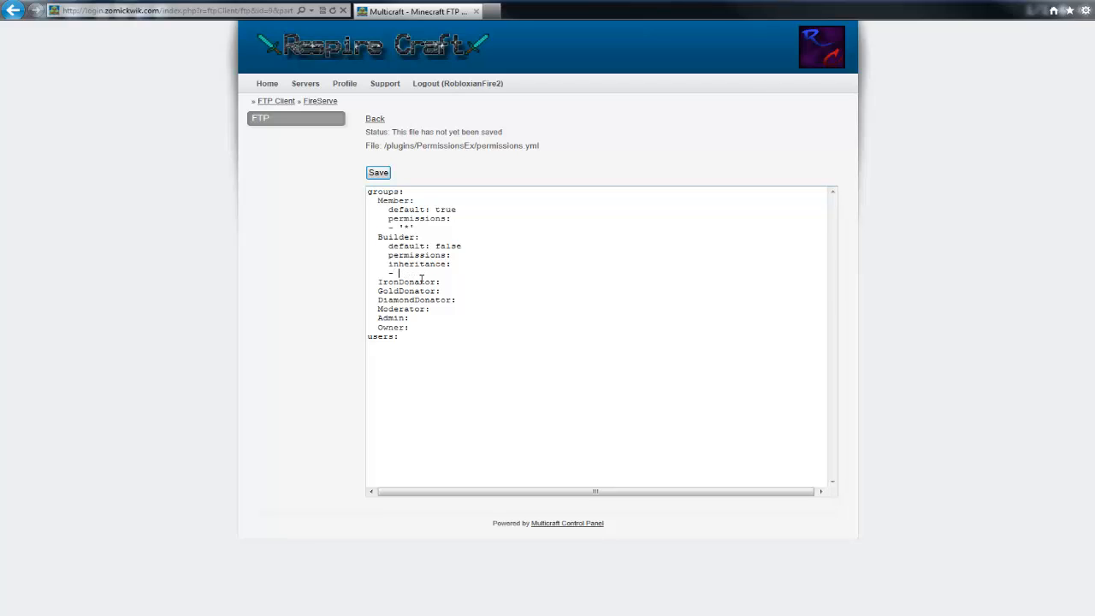
text(Member)
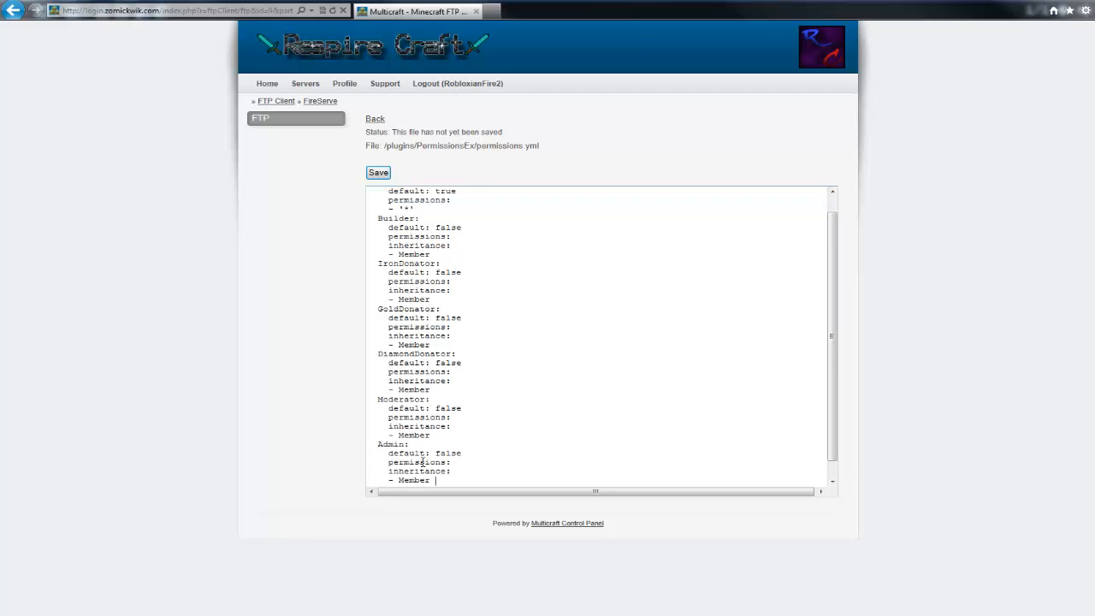
scroll(down, 3)
text(Owner:)
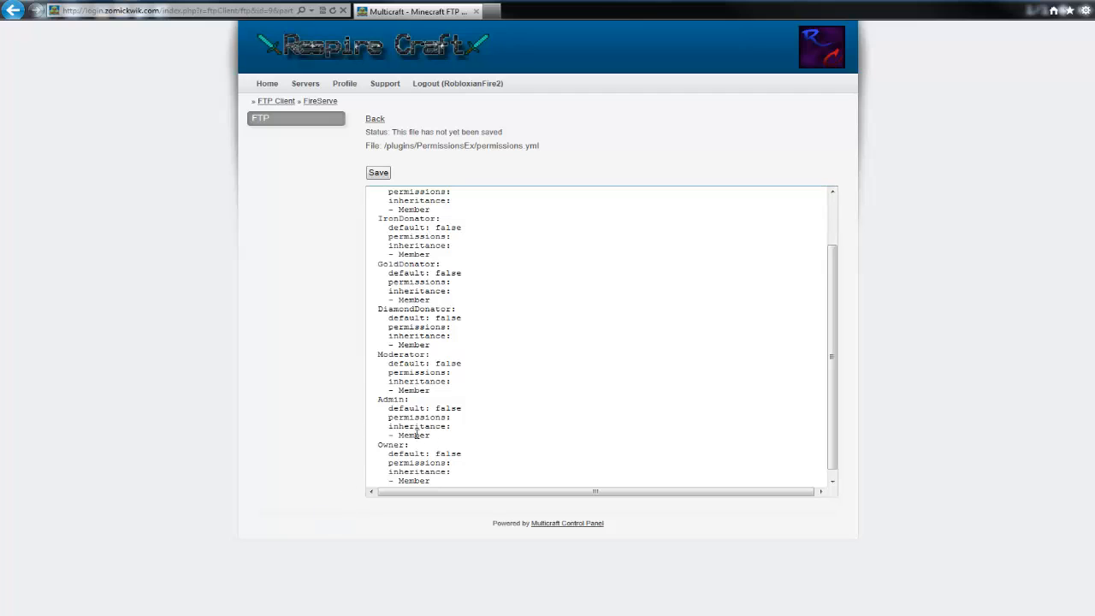
Step: Under users, add RobloxianFi with a group: line assigning the Owner group
text(users:)
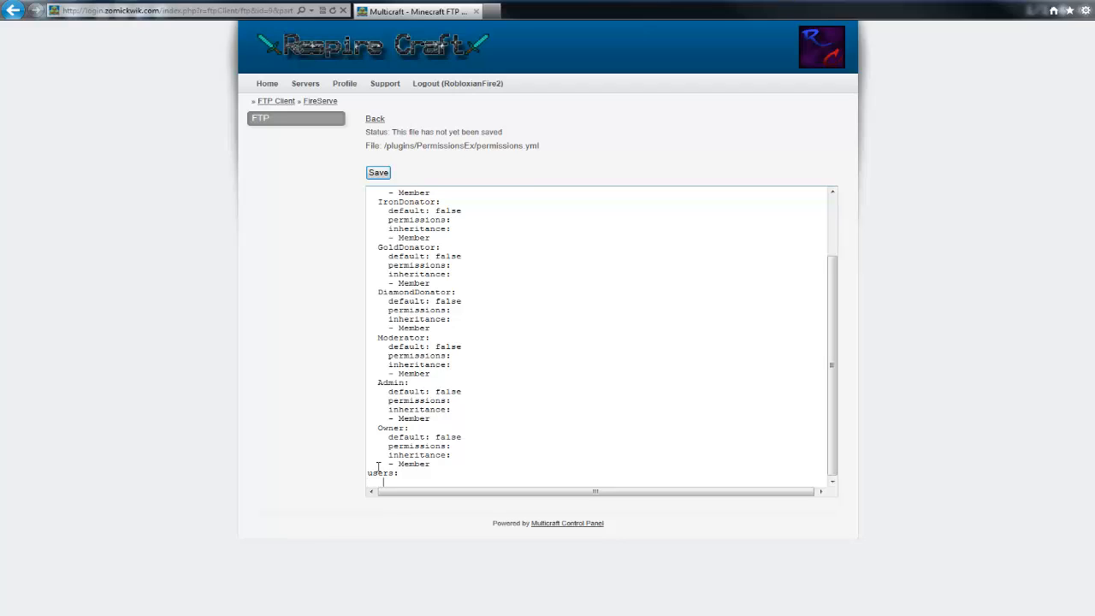
text(B)
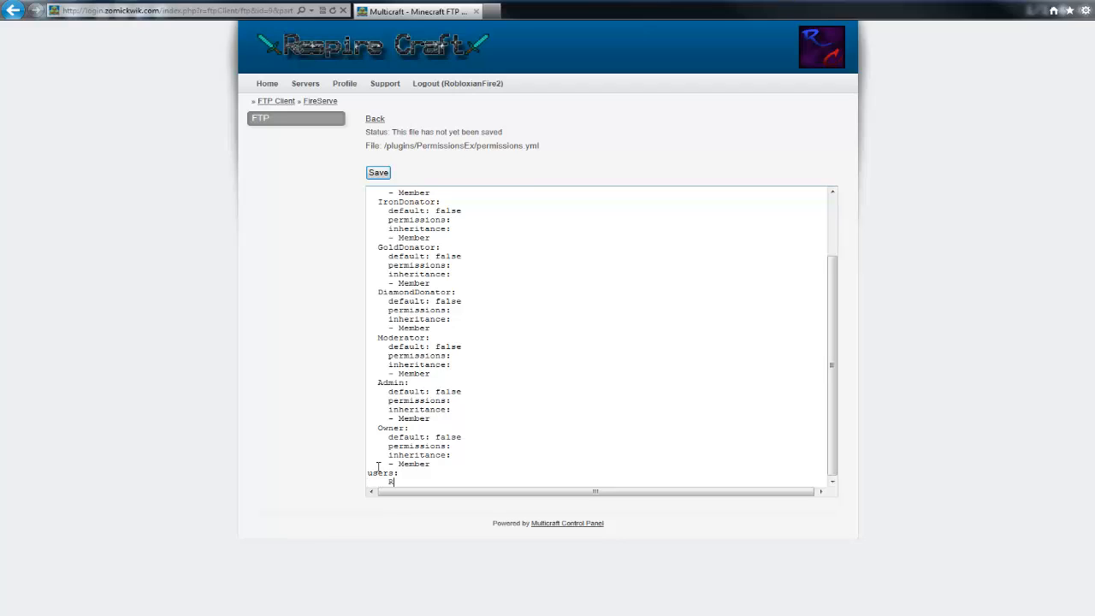
text(RobloxianFire2:)
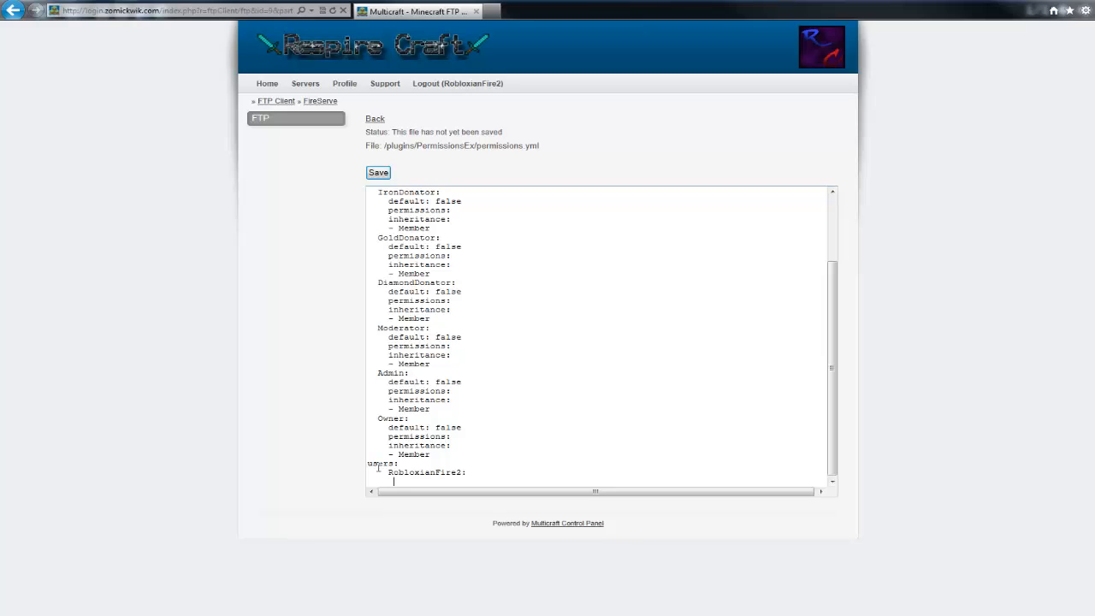
text(g)
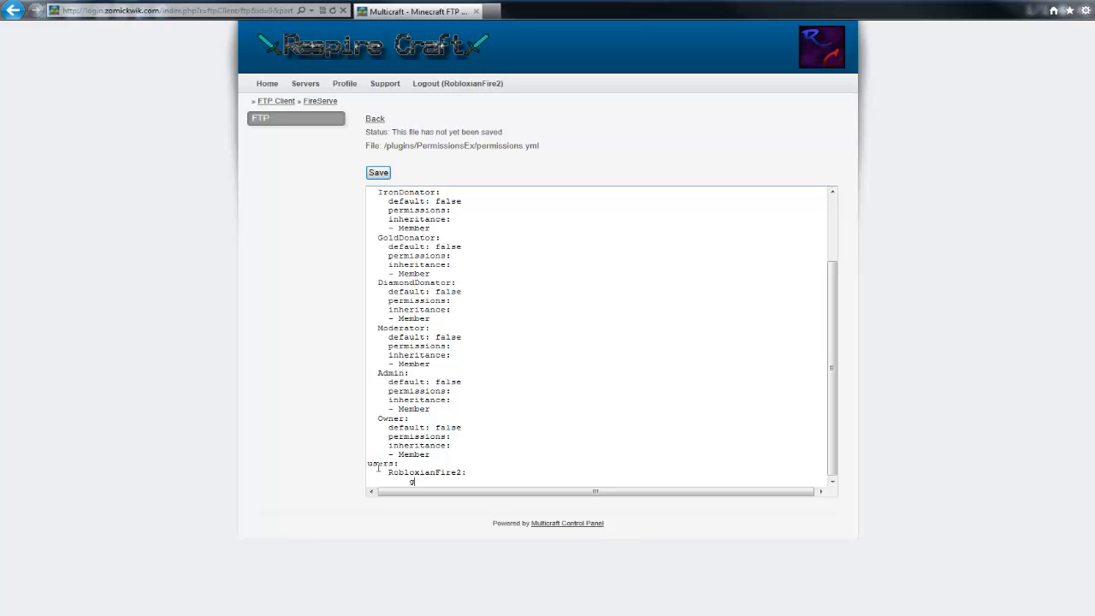
text(roup:)
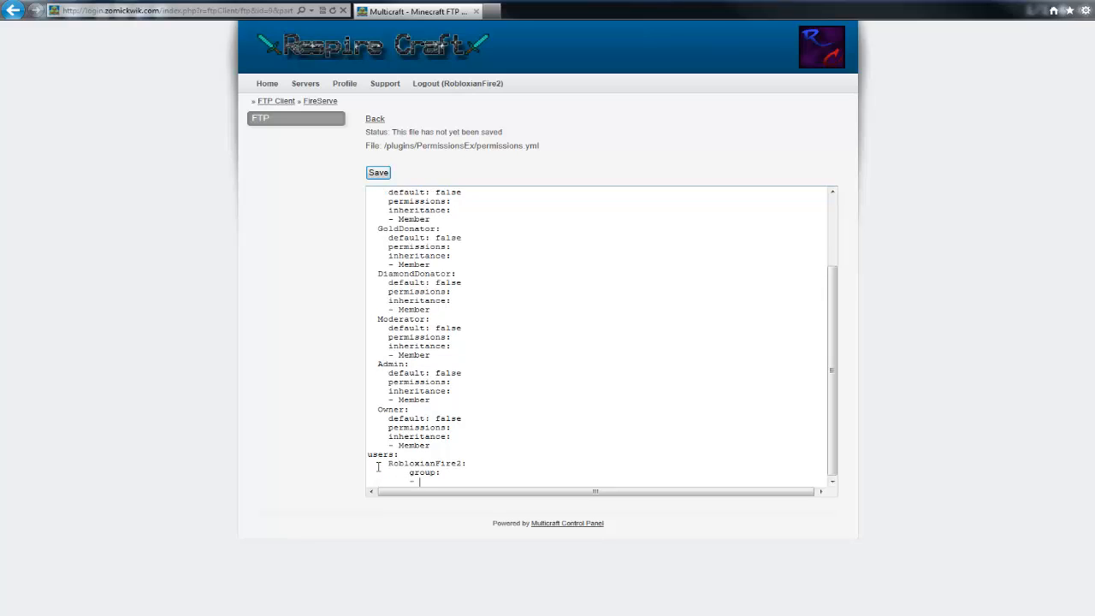
text(Owner)
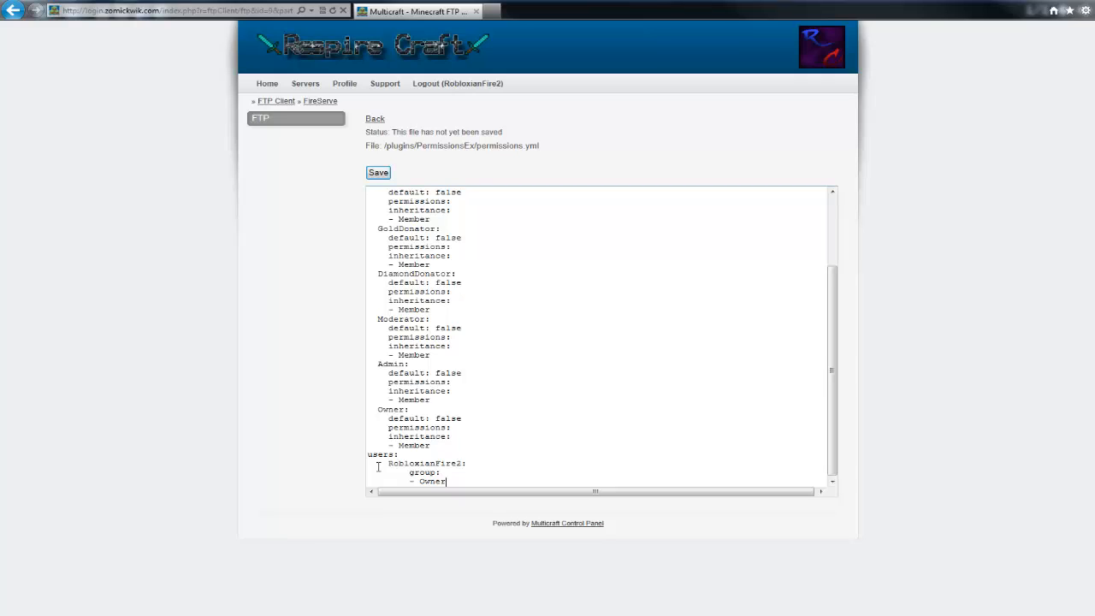
mouse_move(342, 480)
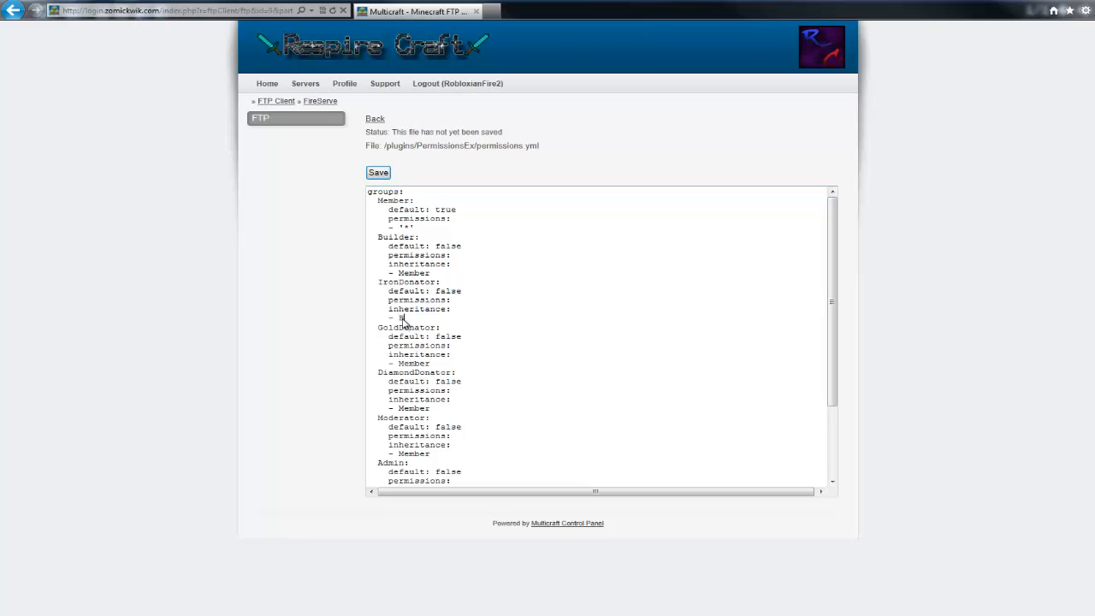
Step: Change the inheritance lines to Builder and Diamond, then return to the plugins folder listing
text(Builder)
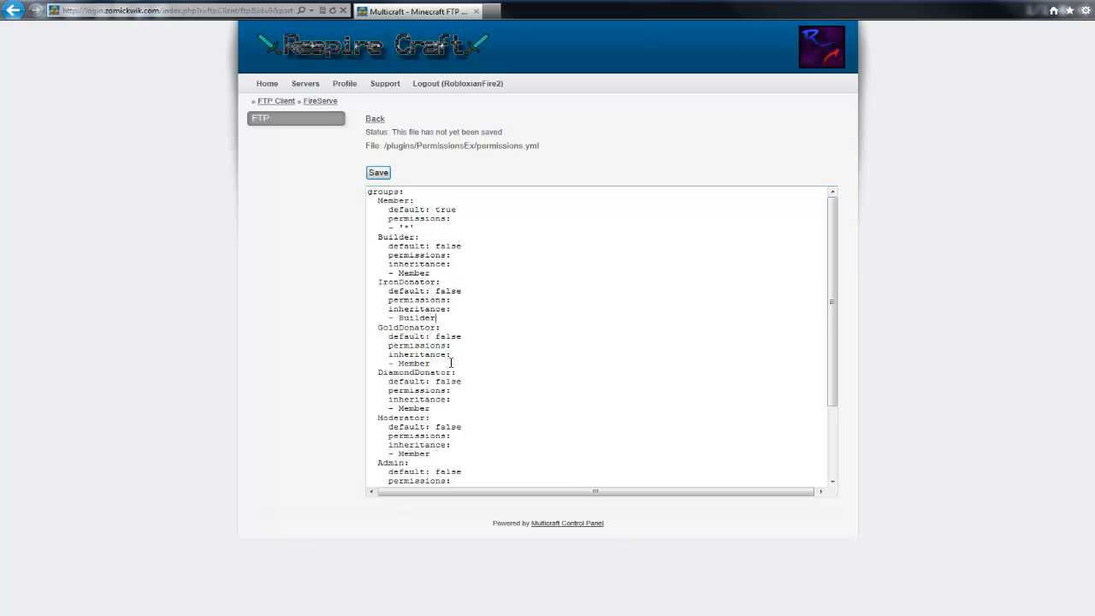
double_click(414, 362)
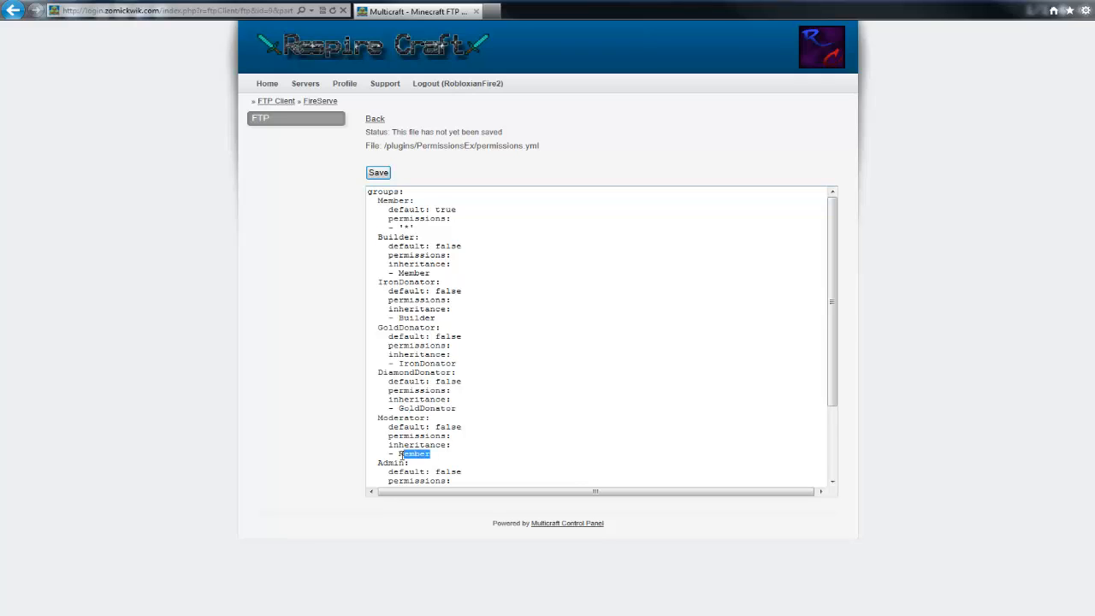
text(Diamond)
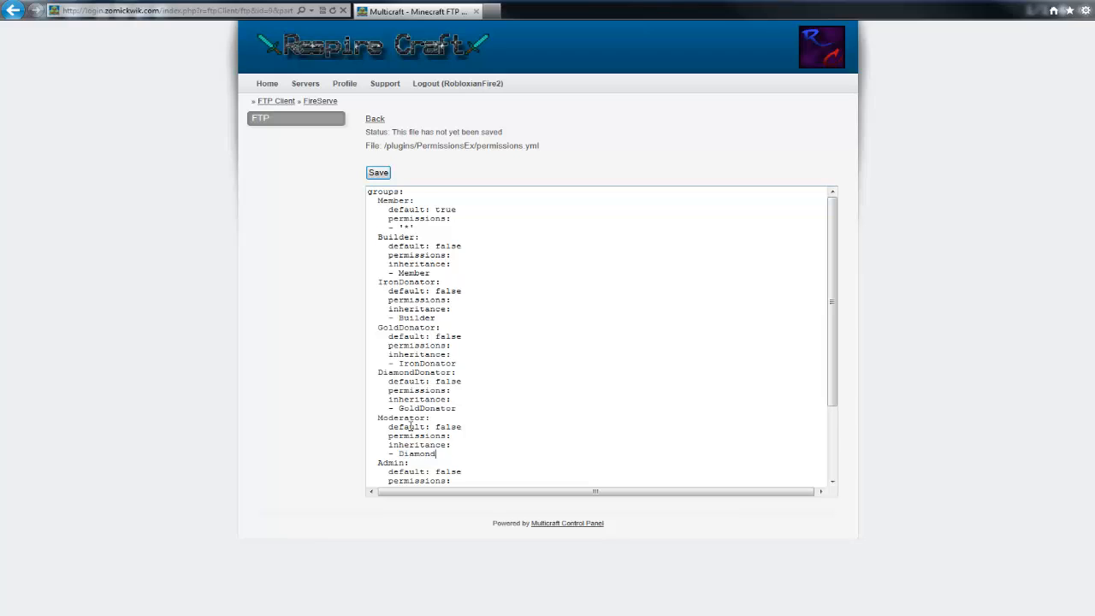
scroll(down, 3)
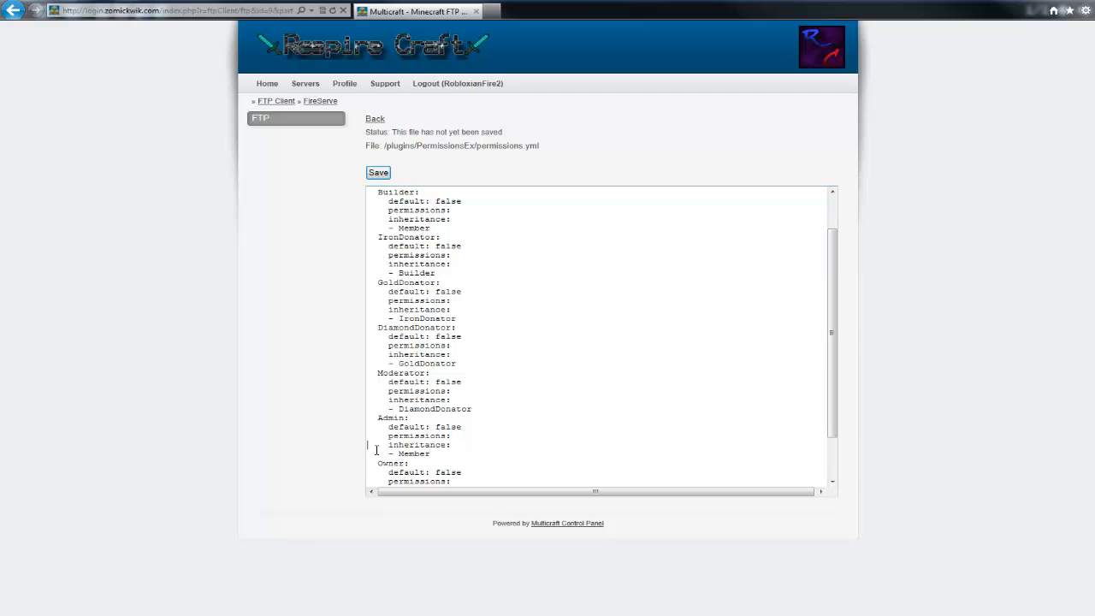
scroll(down, 3)
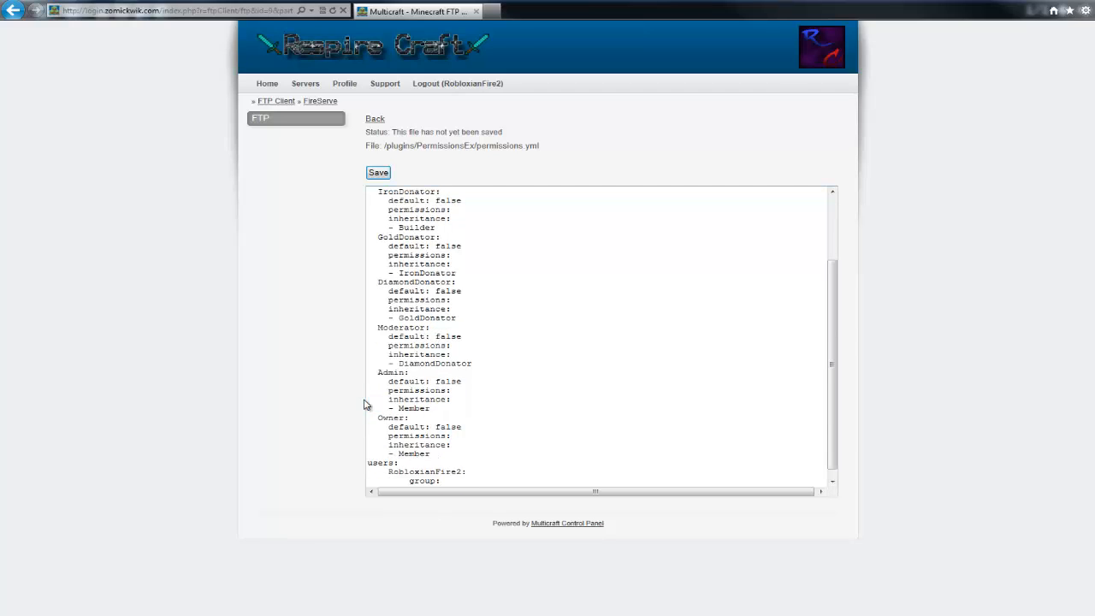
click(375, 118)
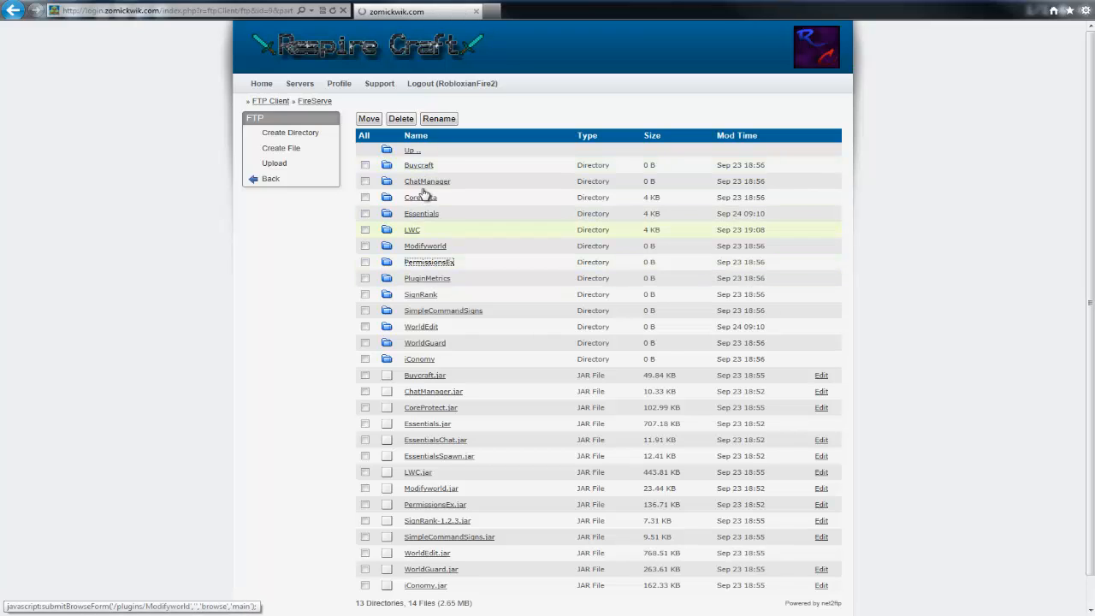
Step: Reopen PermissionsEx/permissions.yml for editing from the plugins folder
click(821, 504)
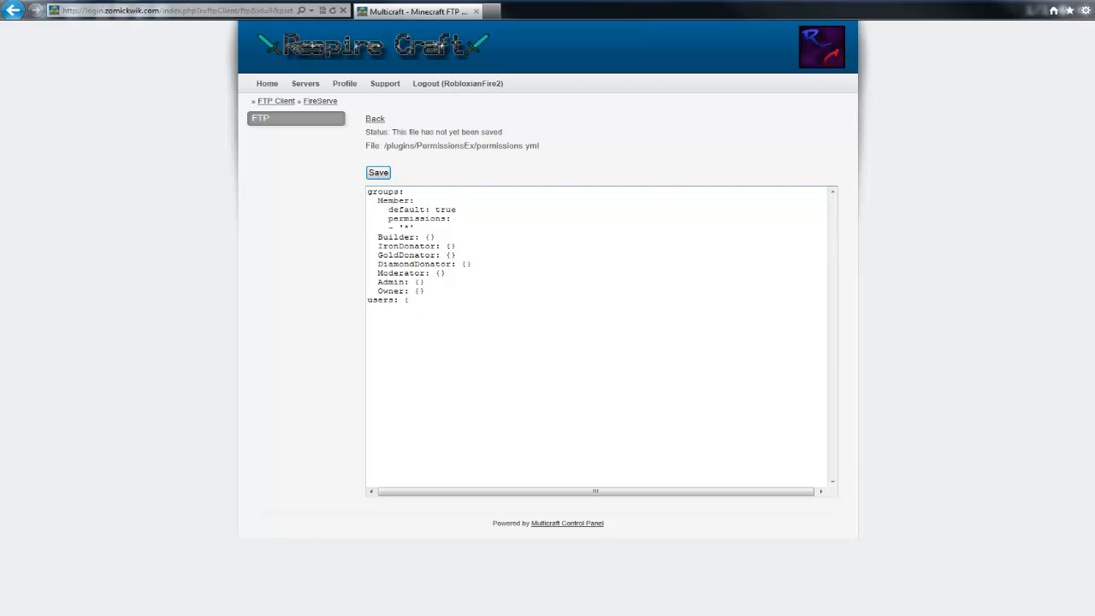
Step: Replace Builder's empty {} value with 'default: true' in the permissions text
click(378, 172)
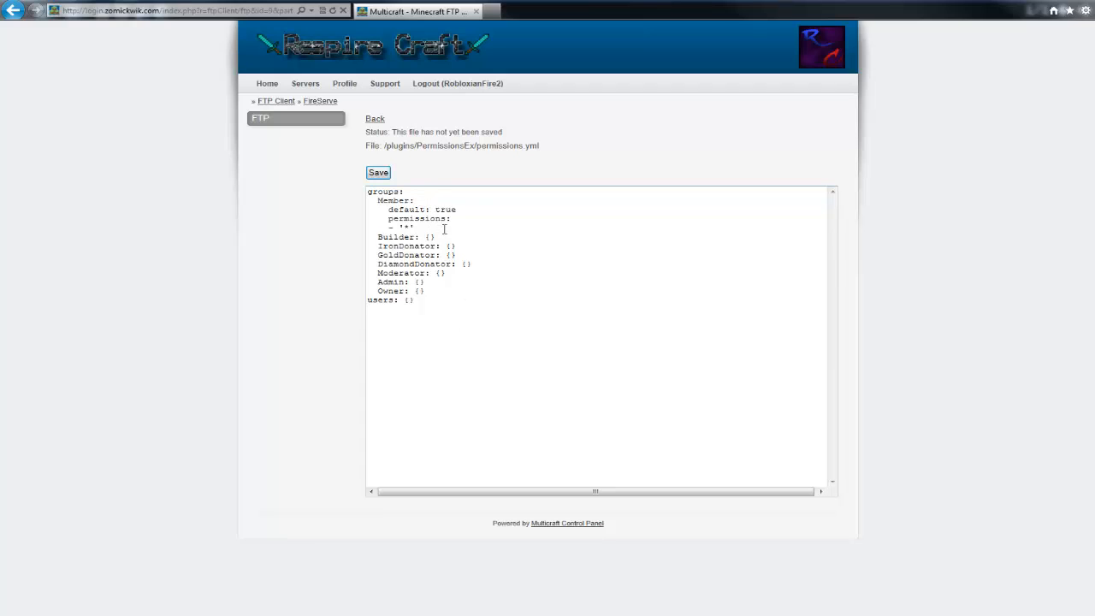
double_click(428, 237)
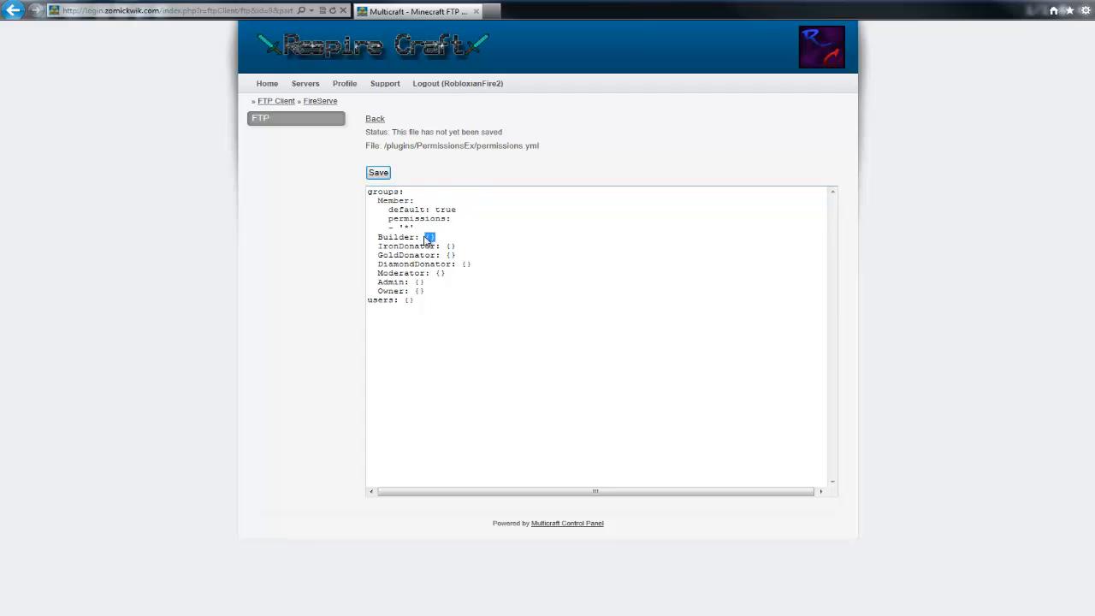
double_click(428, 237)
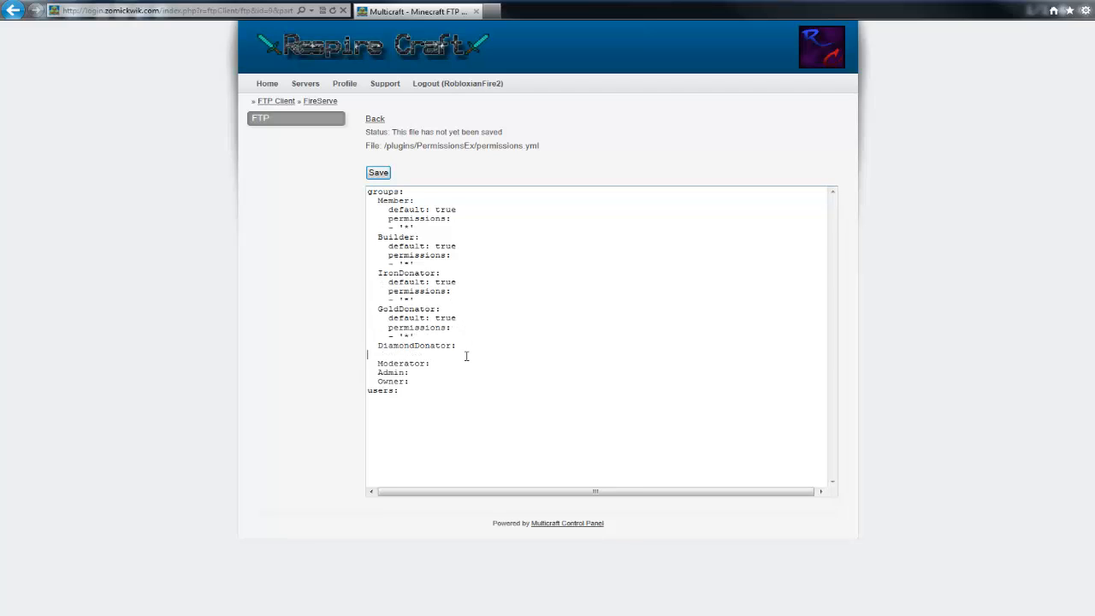
text(default: true)
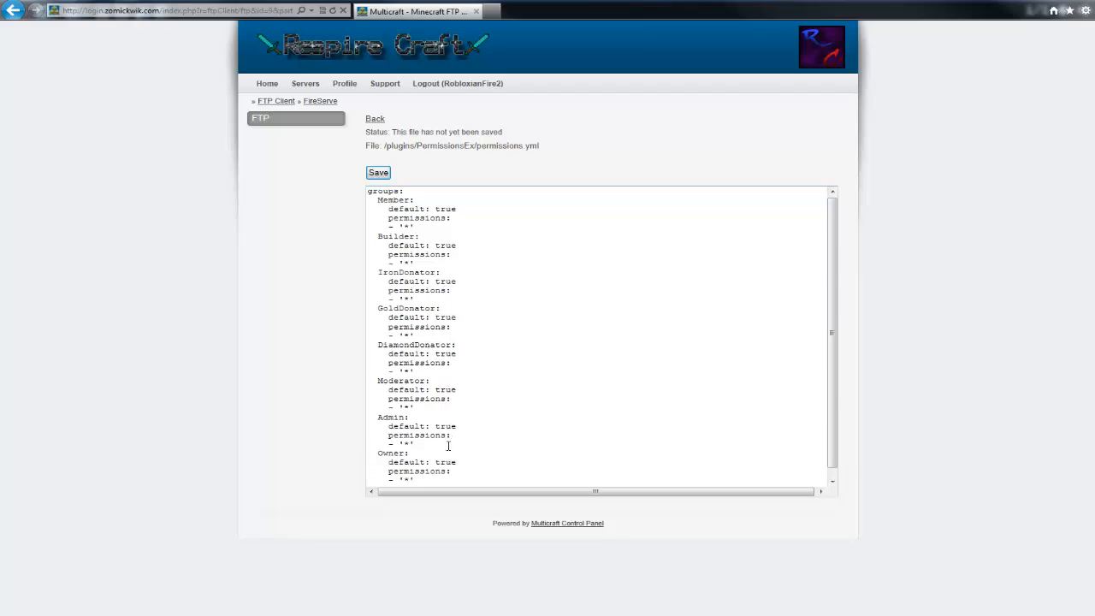
Step: Change the default values to false for Owner, Builder and the groups between
double_click(446, 462)
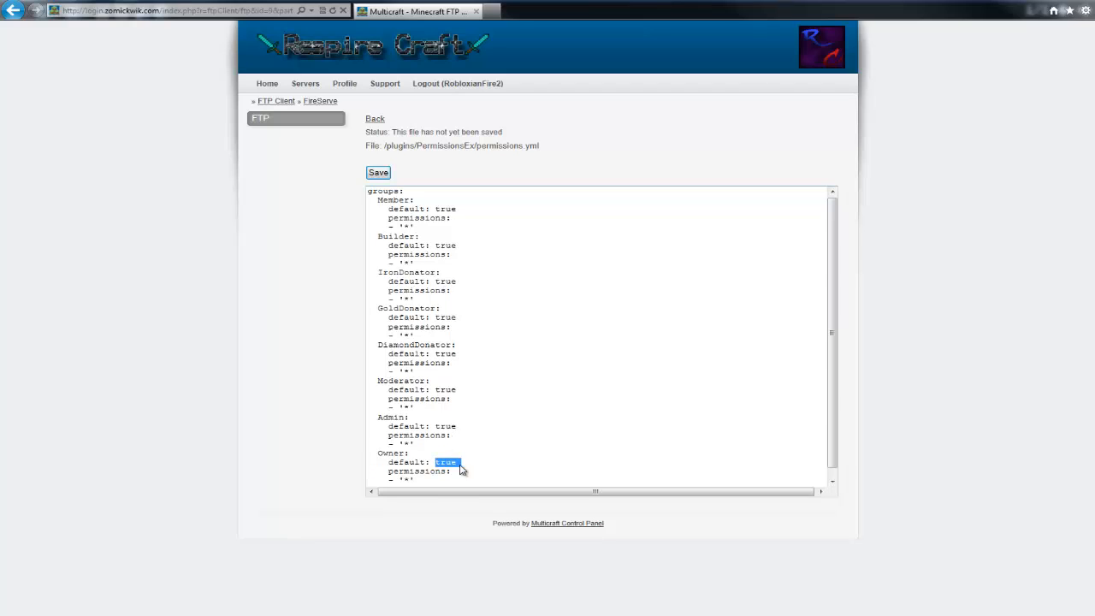
text(false)
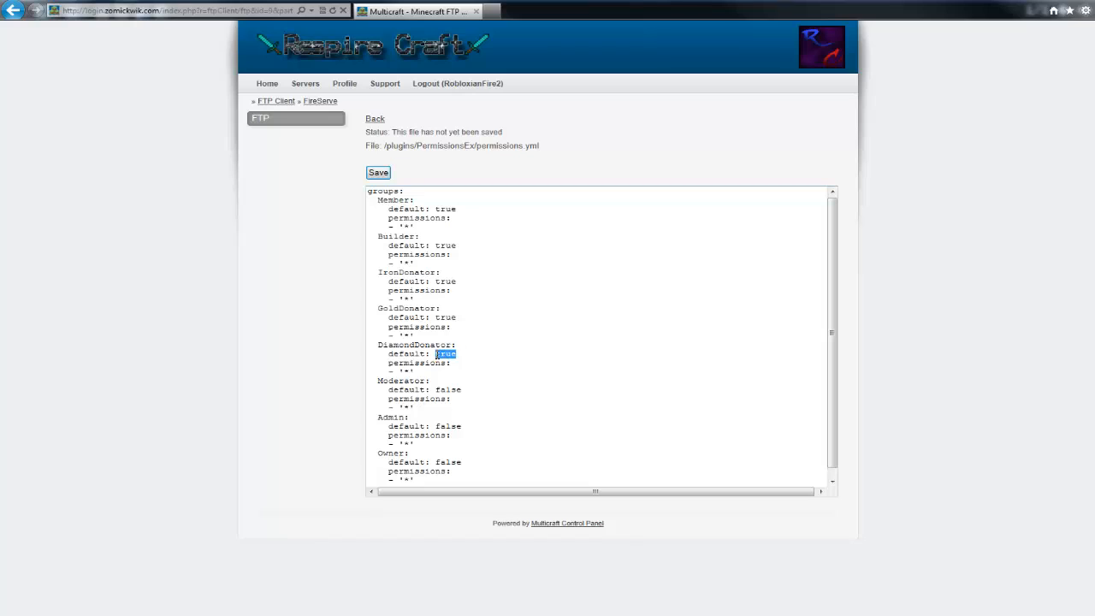
text(false)
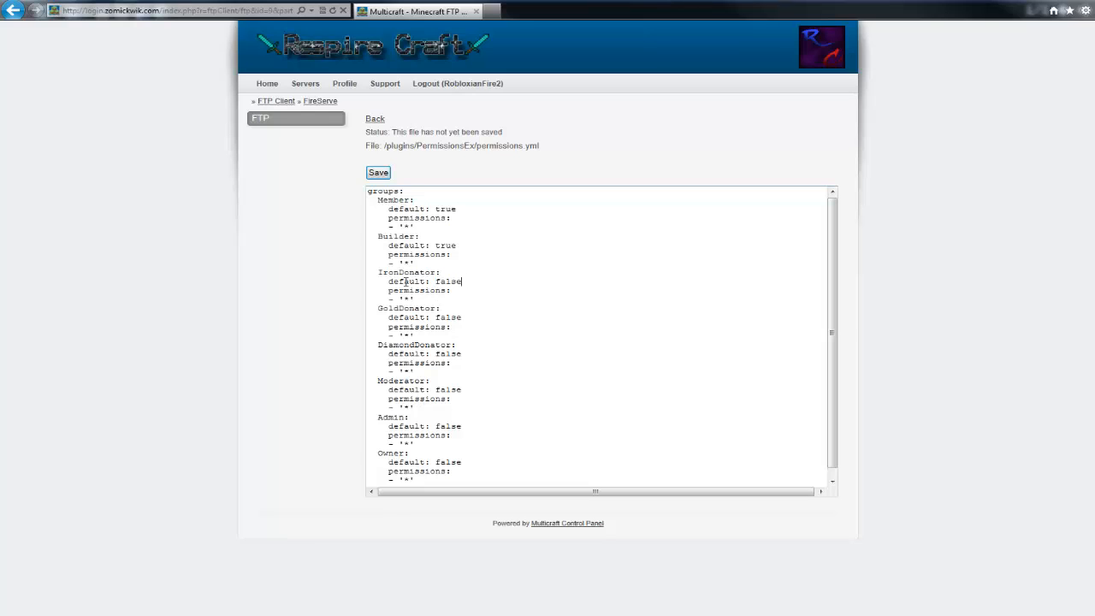
double_click(446, 245)
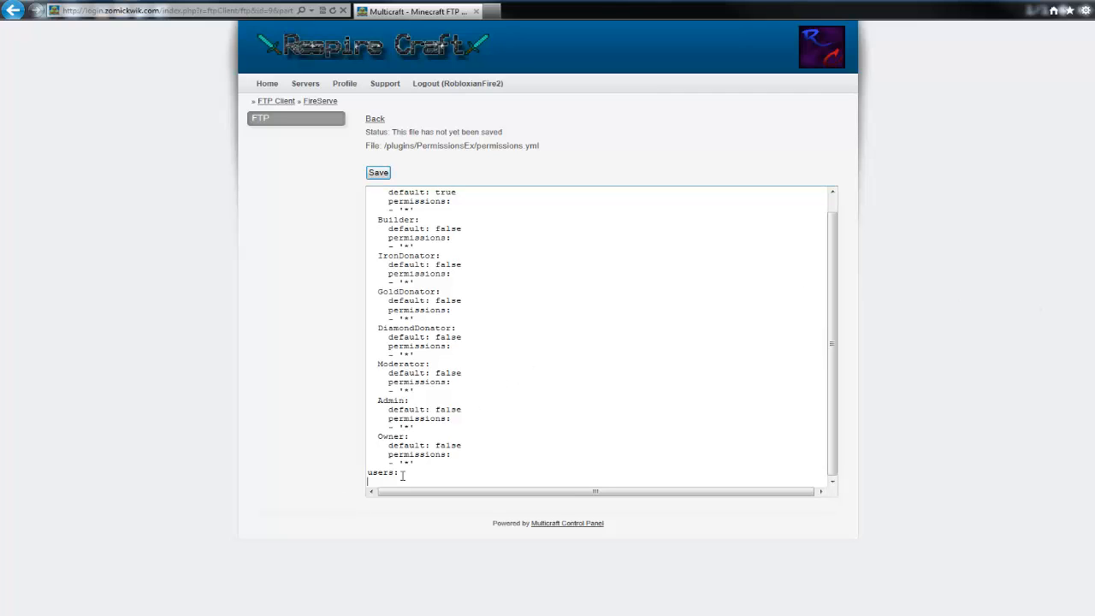
Step: Add a Robl… user with group: Owner, save permissions.yml, and open the game inventory
text(RobloxianFire2:)
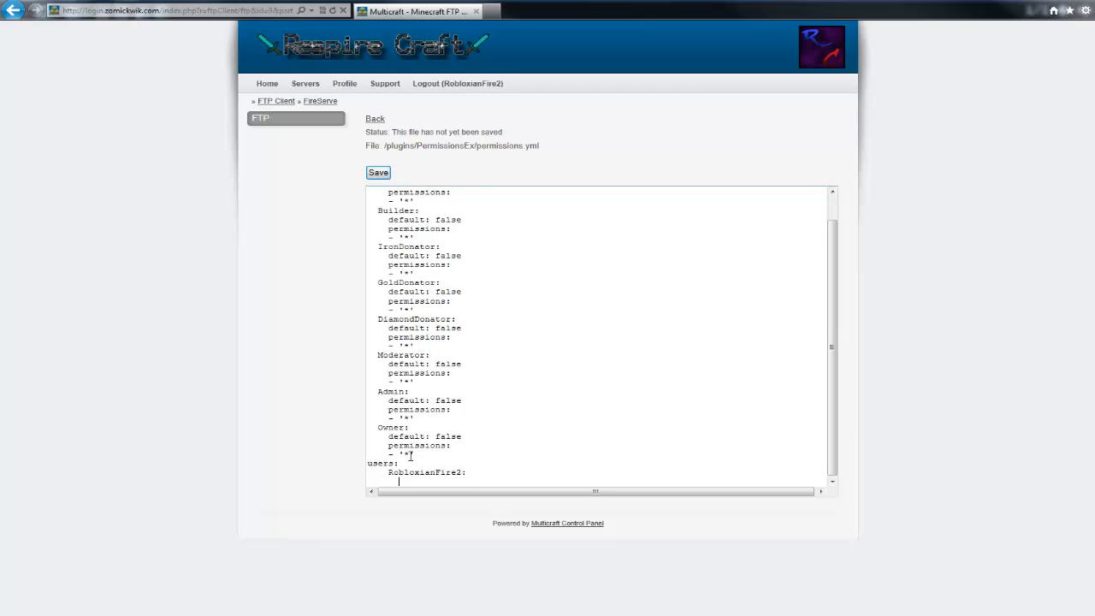
text(group:)
text(- O)
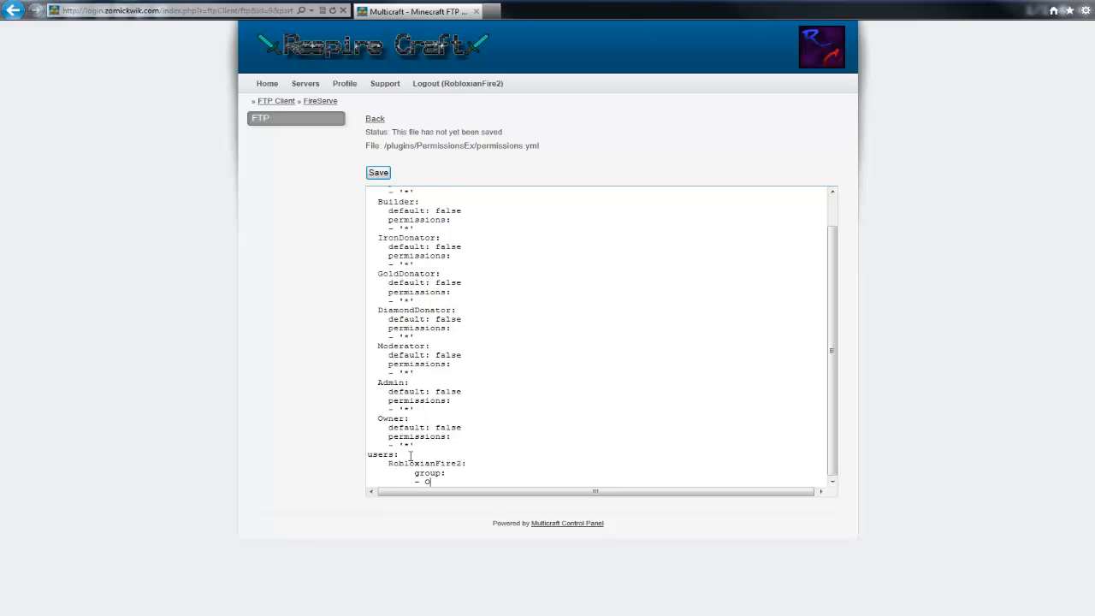
text(wner)
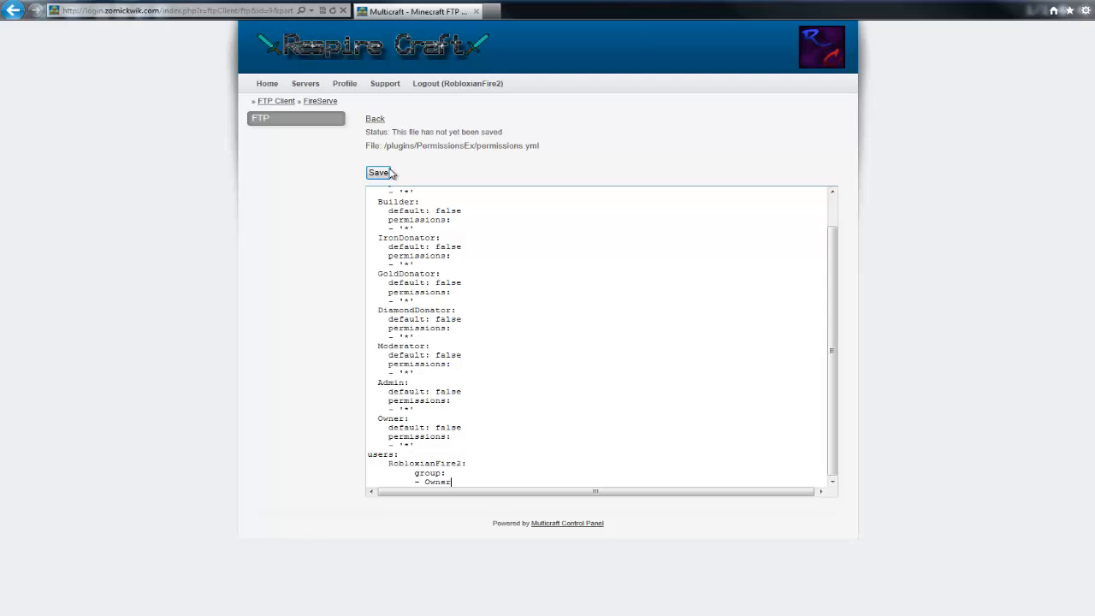
click(377, 172)
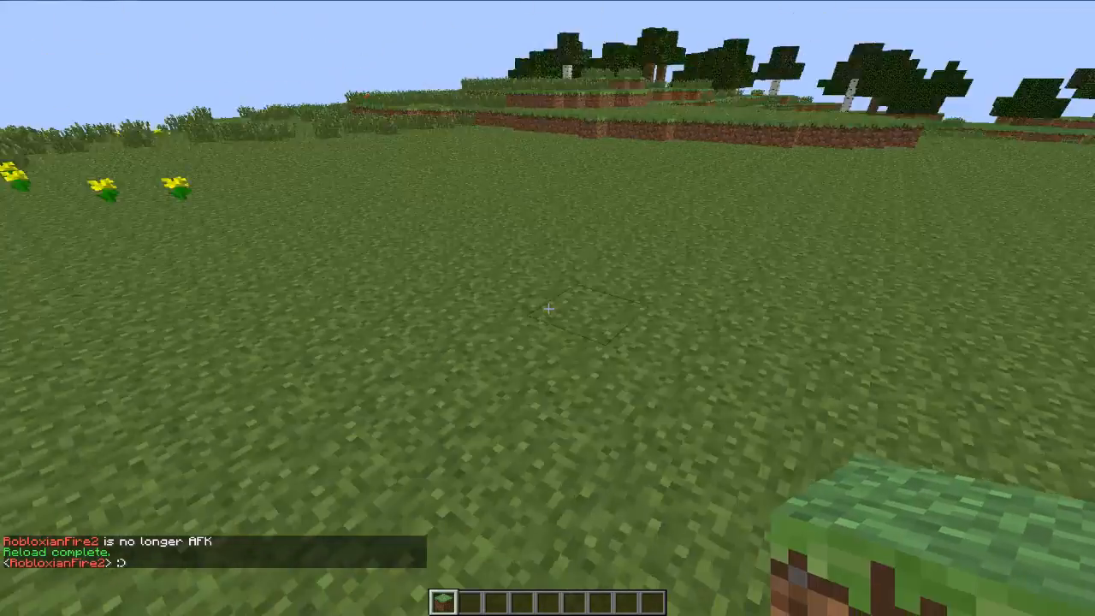
key(e)
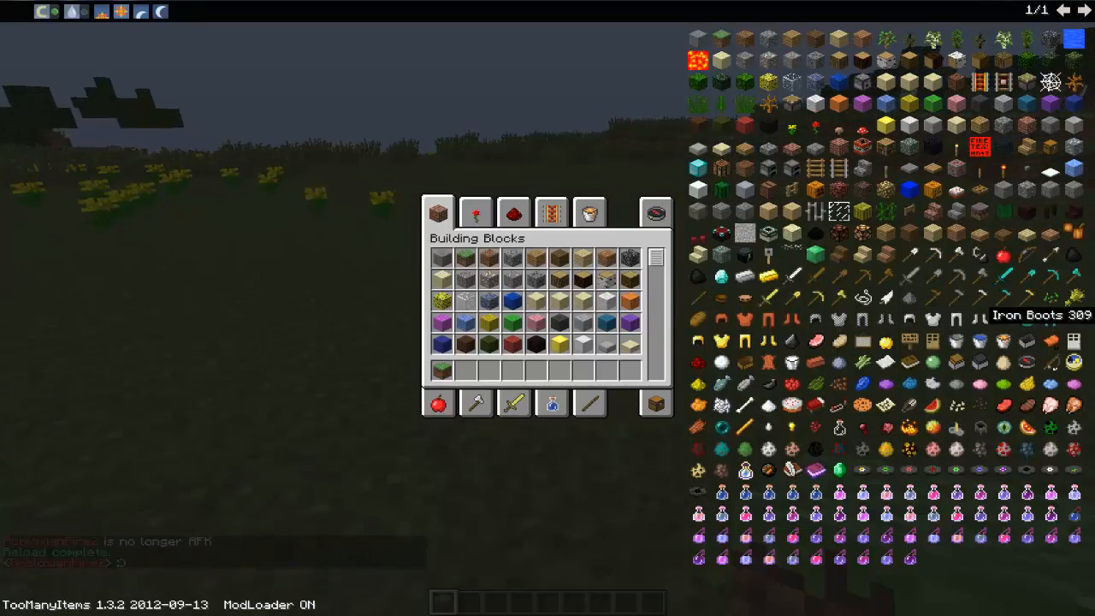